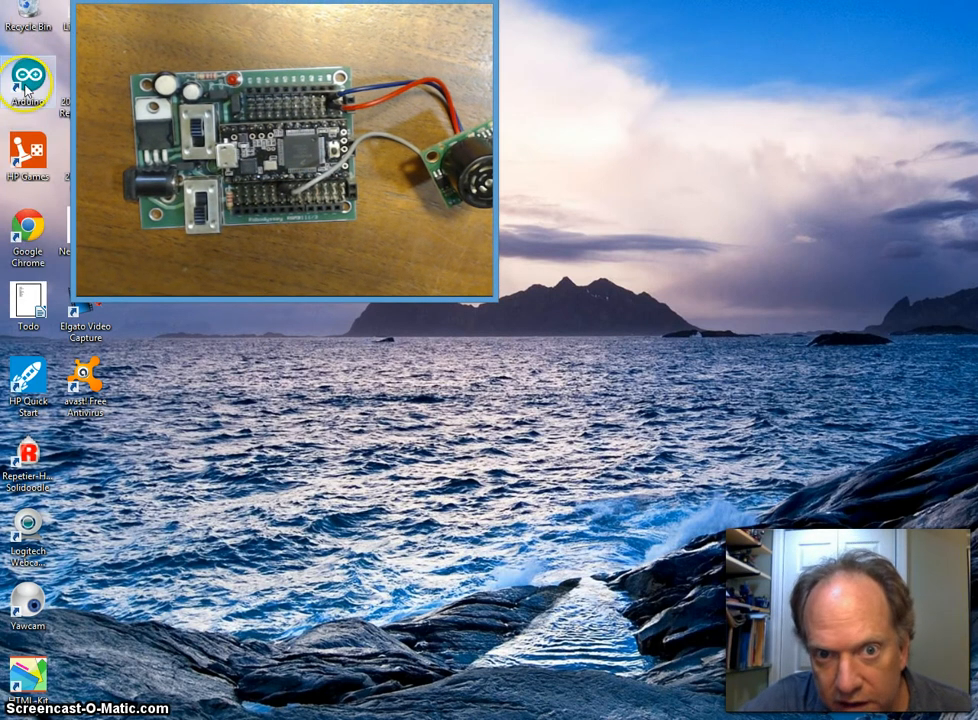
# Check the Arduino shortcut's properties, launch Arduino 1.0.5, and move its window lower left
pyautogui.rightClick(28, 80)
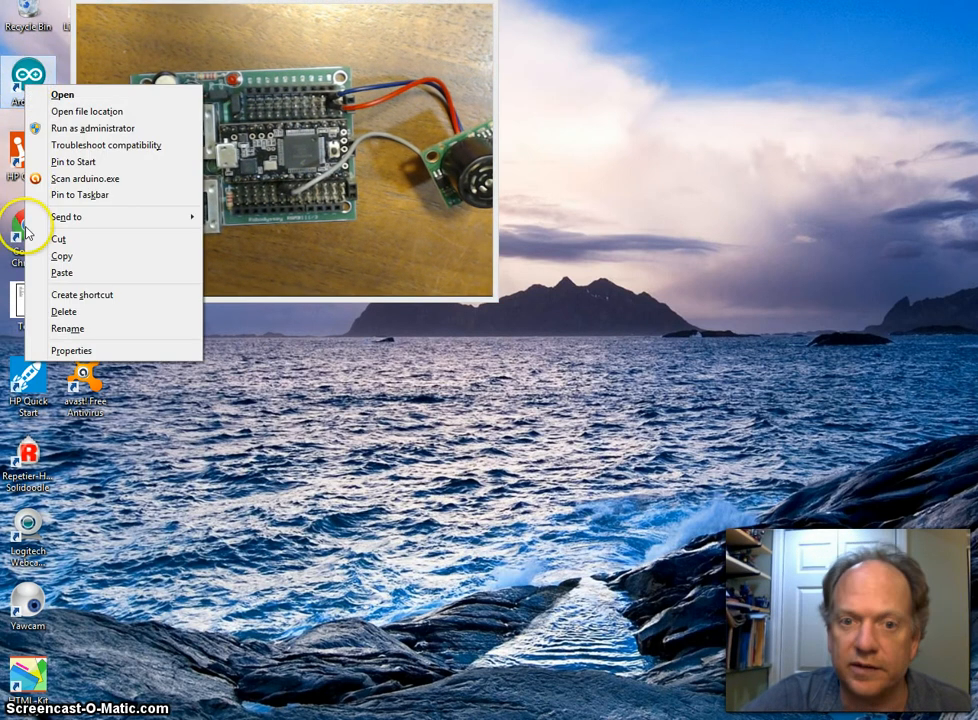
pyautogui.moveTo(85, 351)
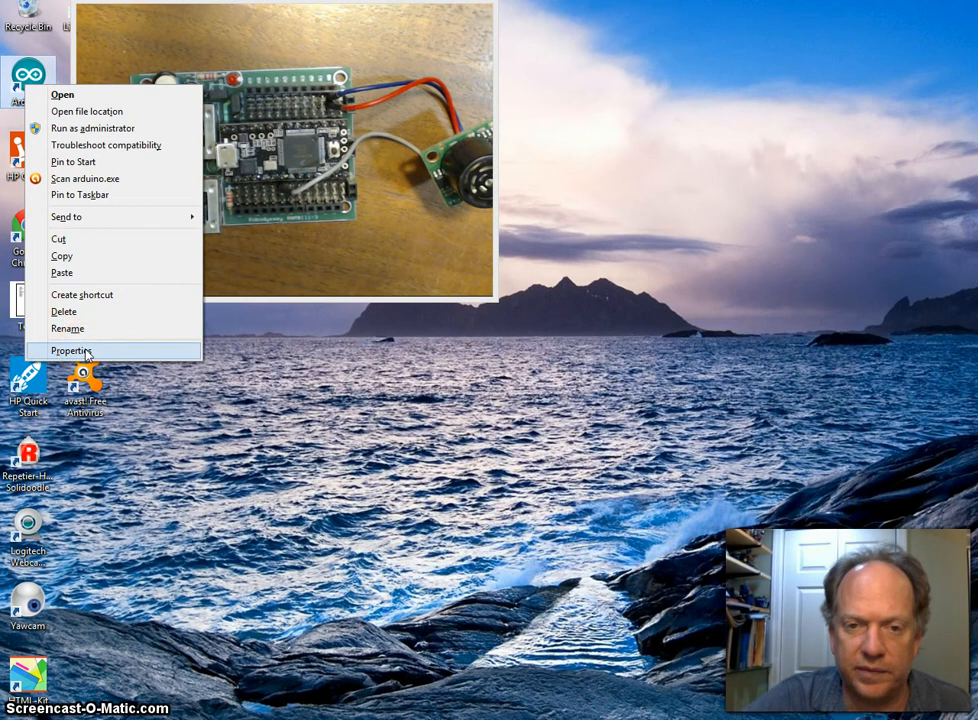
pyautogui.click(71, 350)
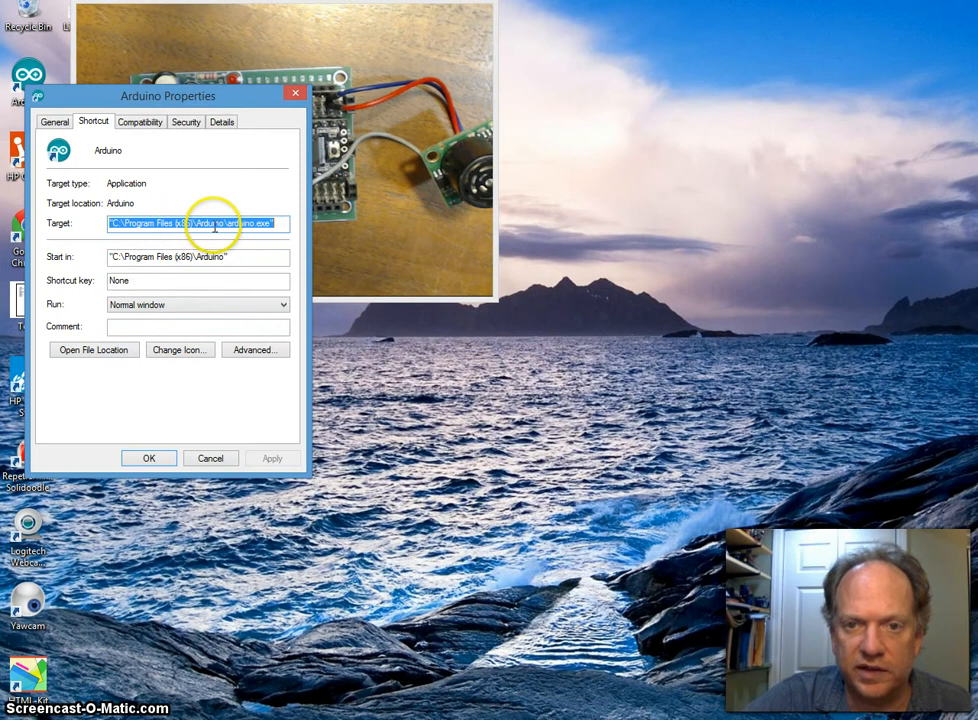
pyautogui.moveTo(291, 125)
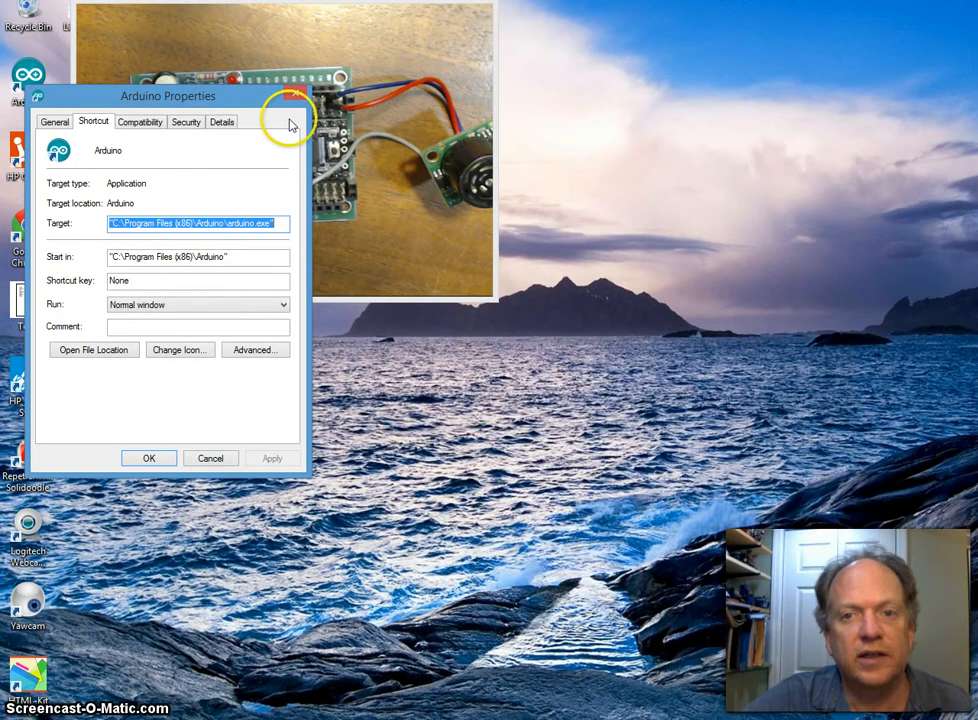
pyautogui.click(210, 458)
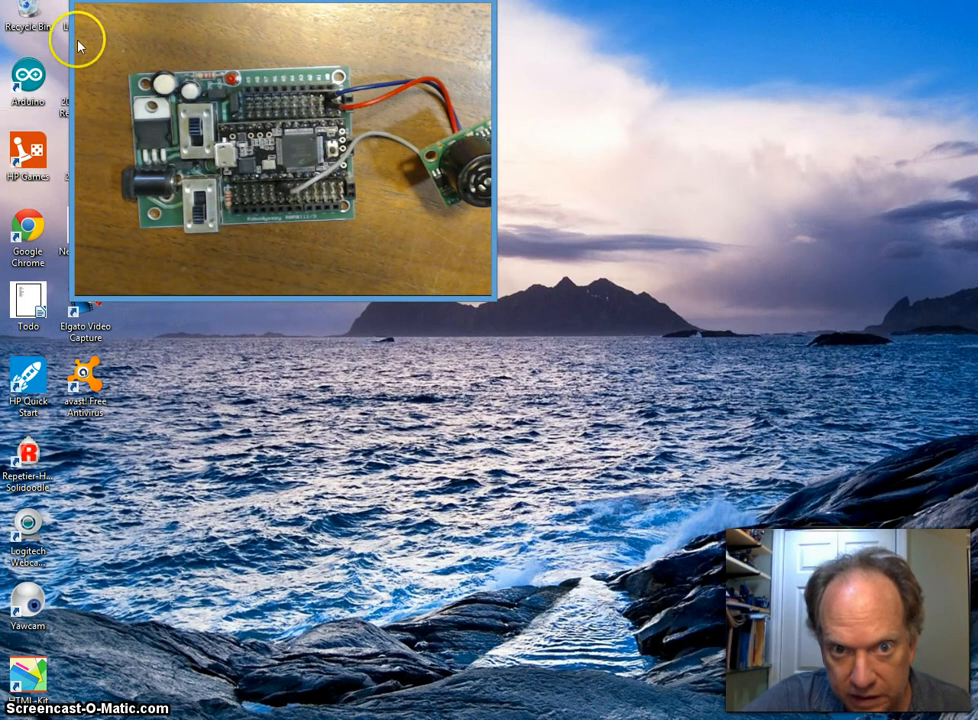
pyautogui.doubleClick(28, 80)
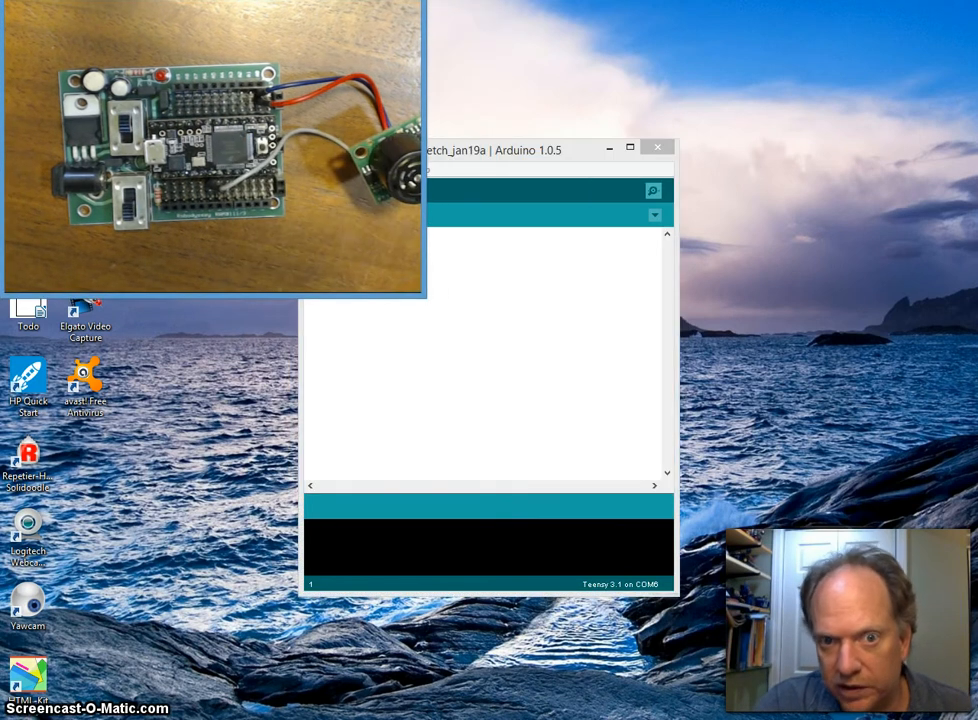
pyautogui.moveTo(485, 150); pyautogui.dragTo(315, 287)
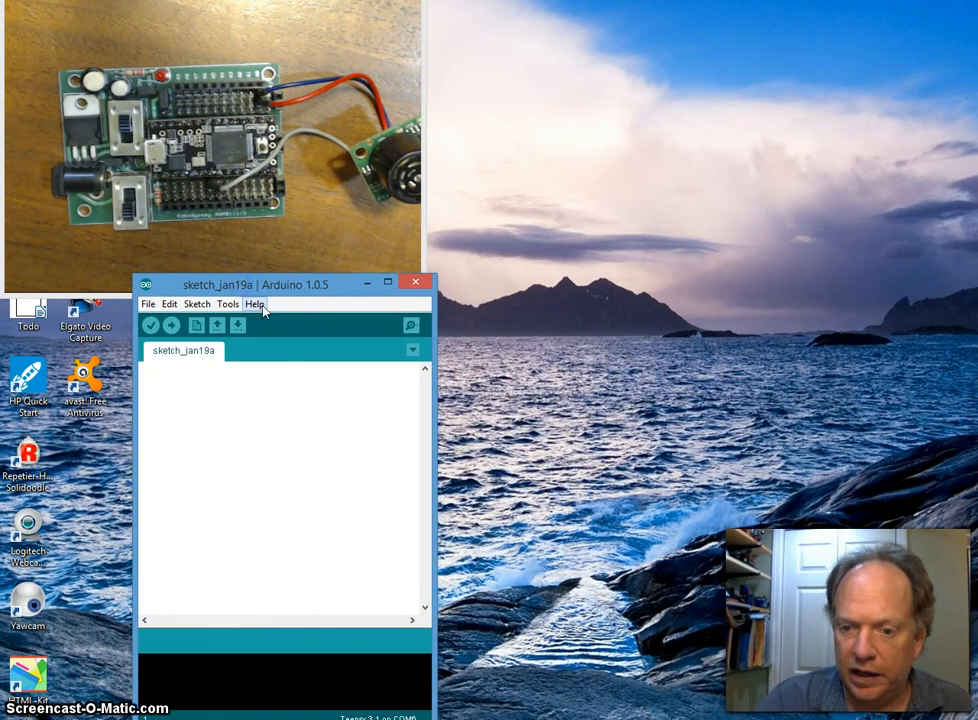
pyautogui.moveTo(197, 422)
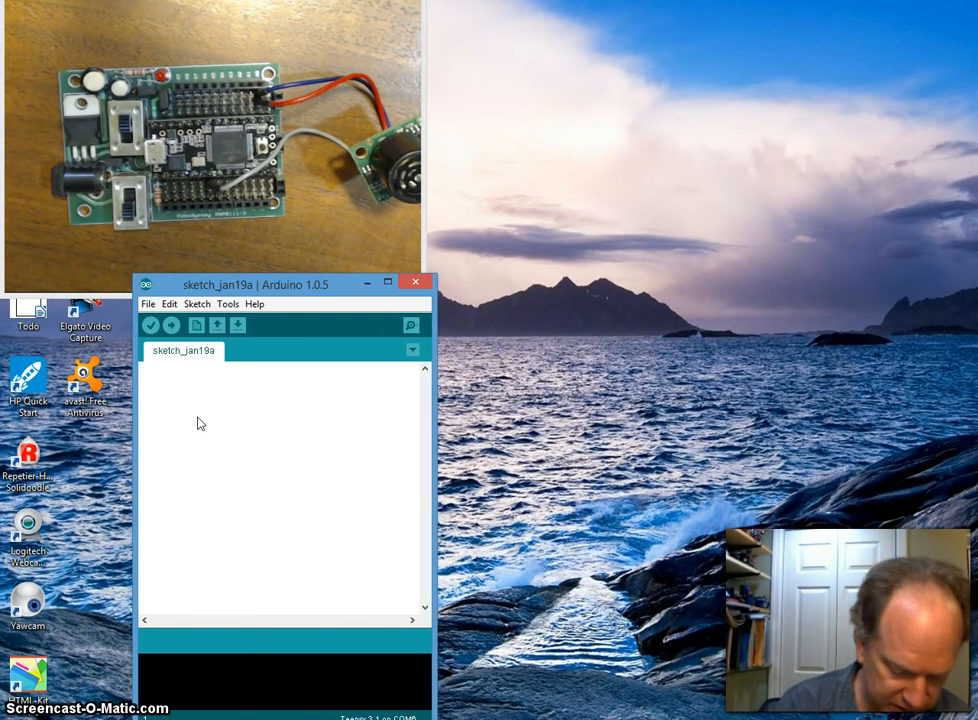
# Declare int InPin = 5;, int MaxIn; and int Inches; on separate lines
pyautogui.write('int')
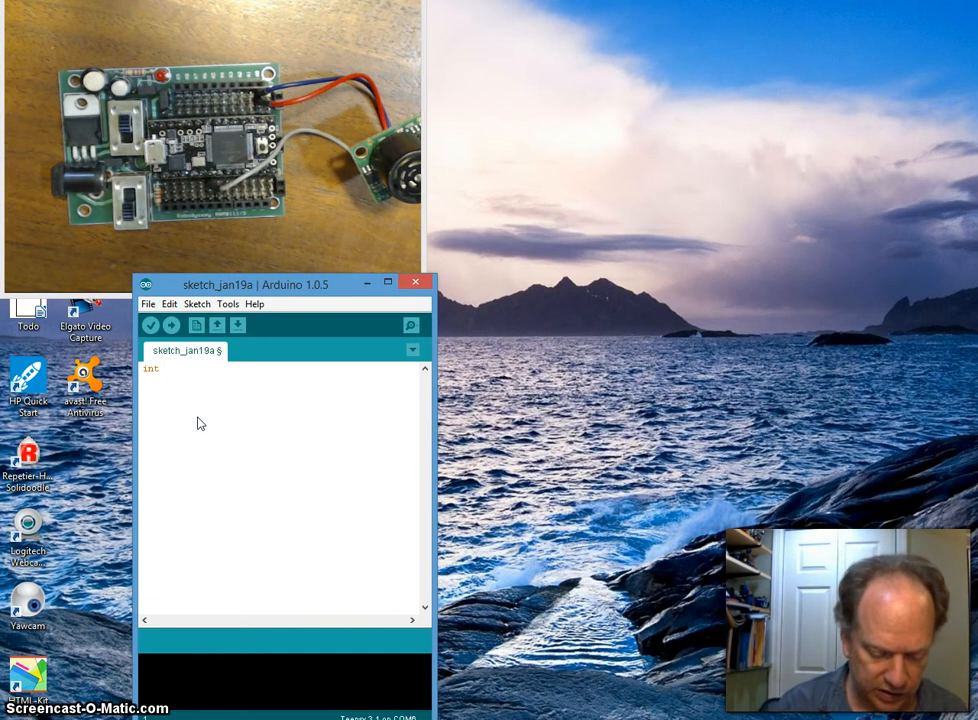
pyautogui.write('Inpin')
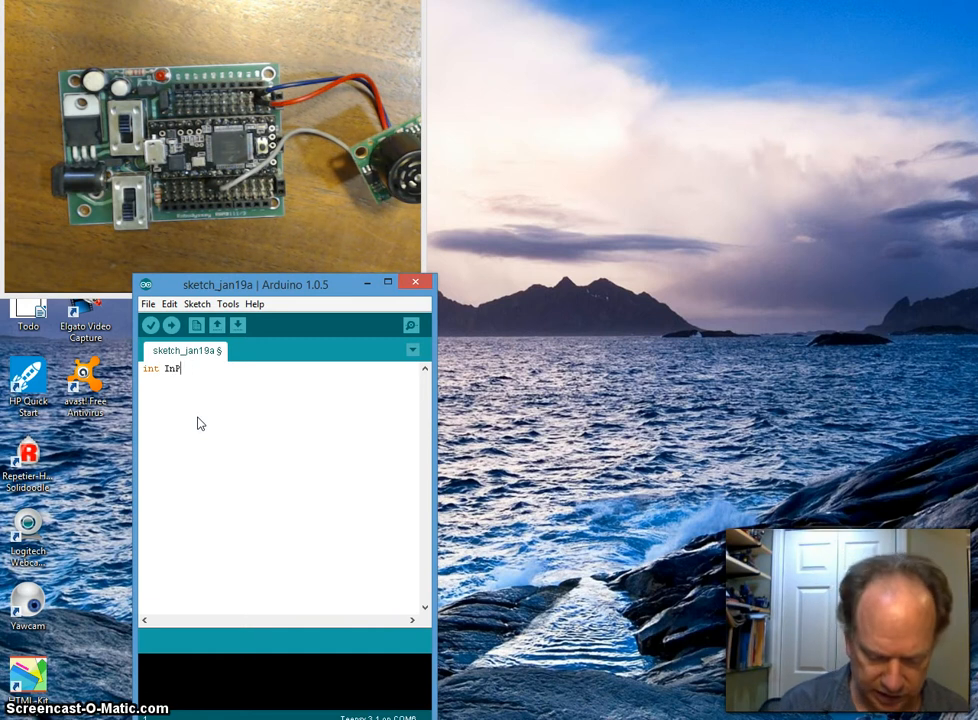
pyautogui.write('in =')
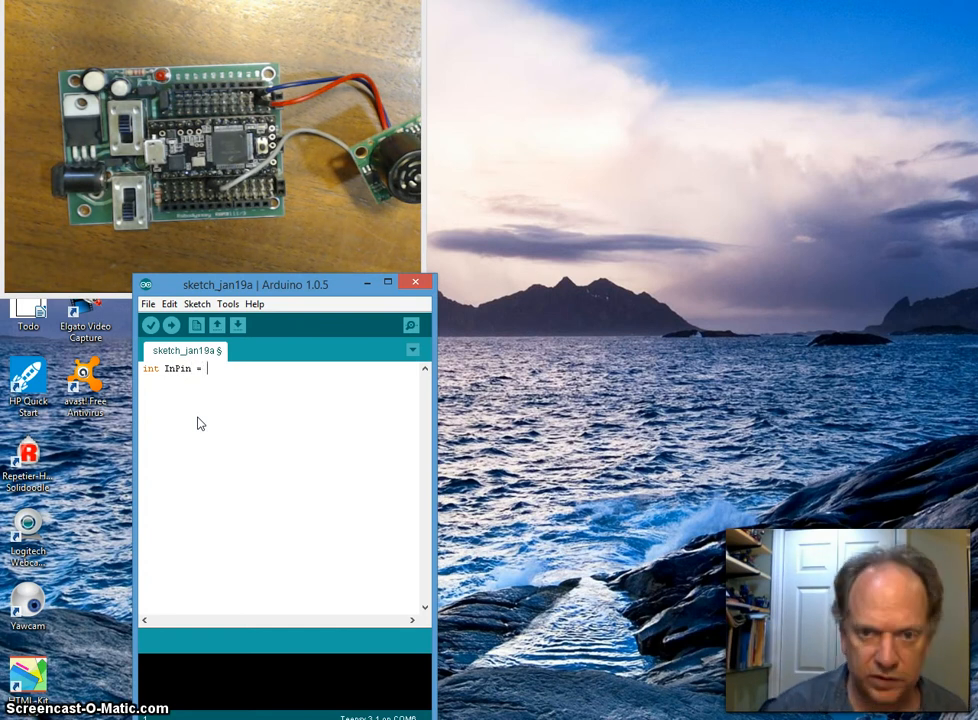
pyautogui.write('5;')
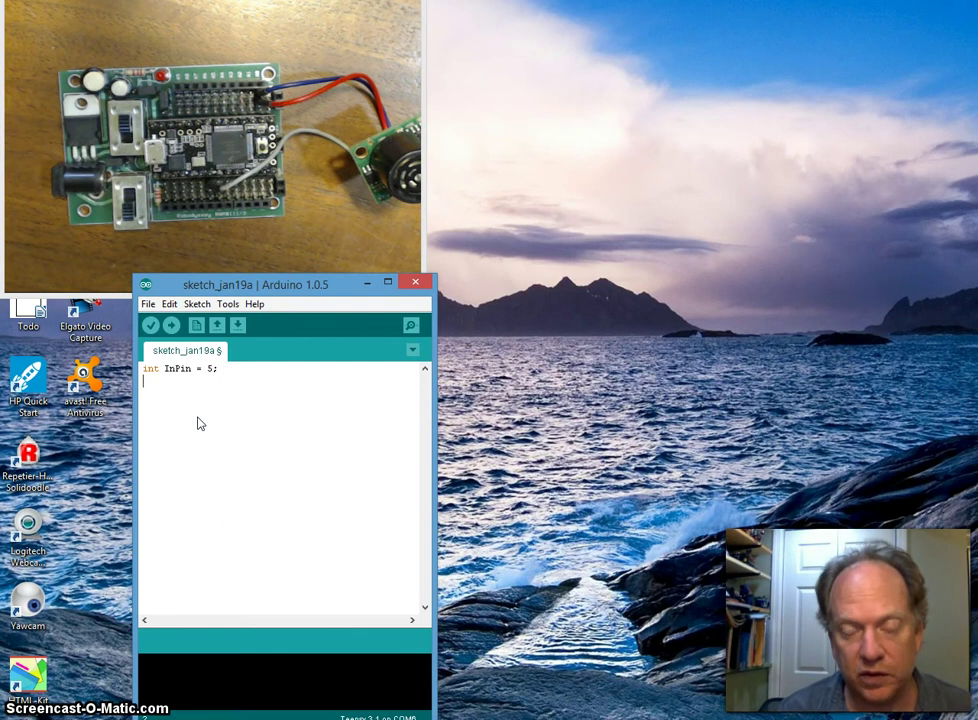
pyautogui.write('int')
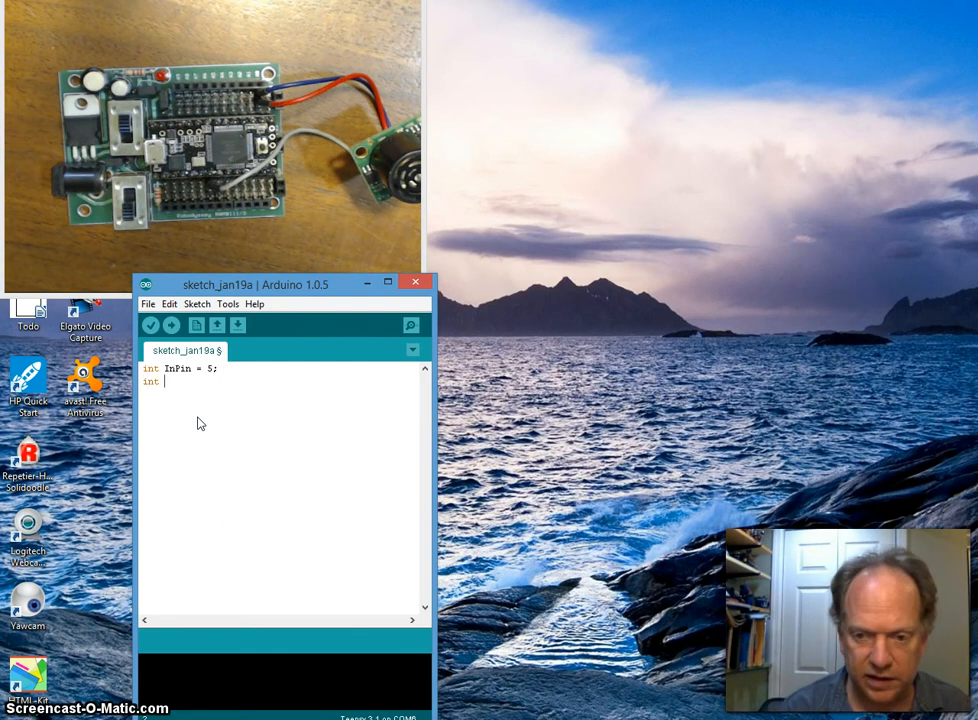
pyautogui.write('Max')
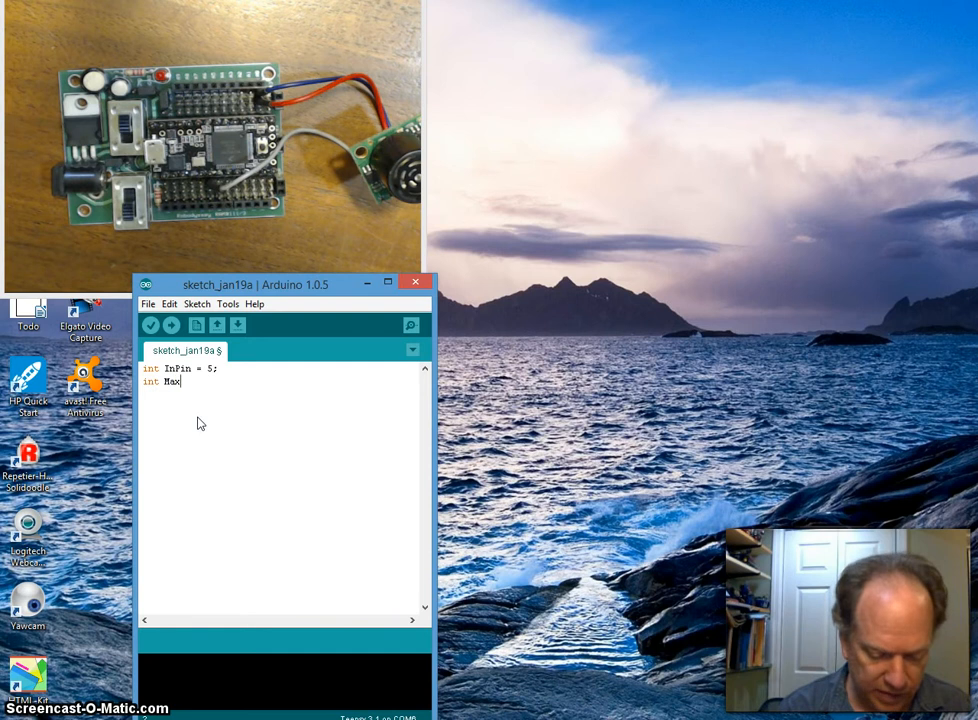
pyautogui.write('In;')
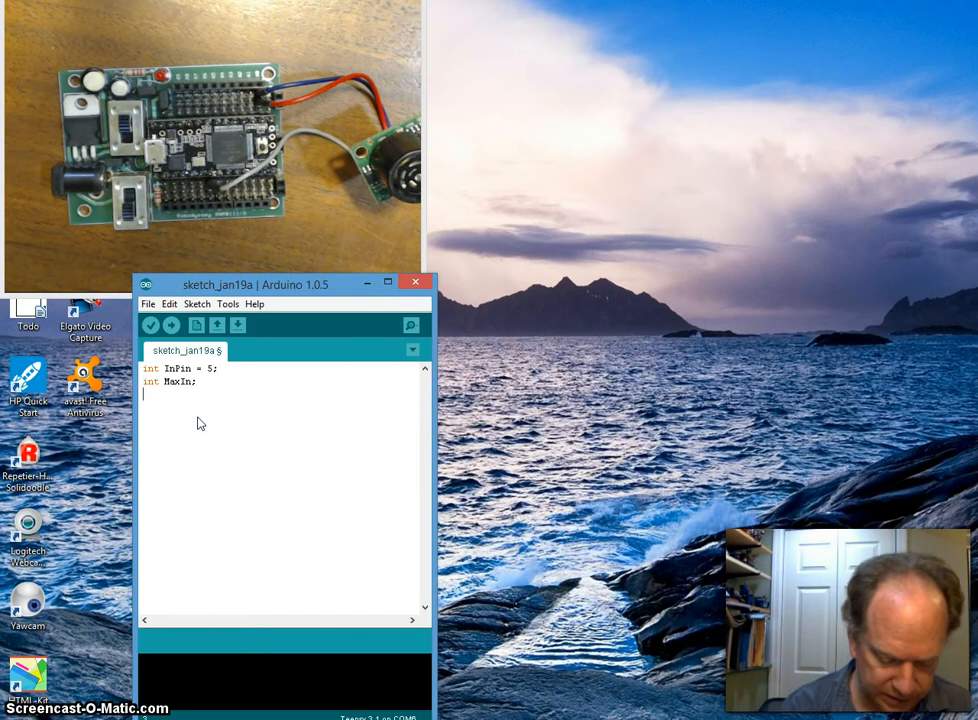
pyautogui.write('int')
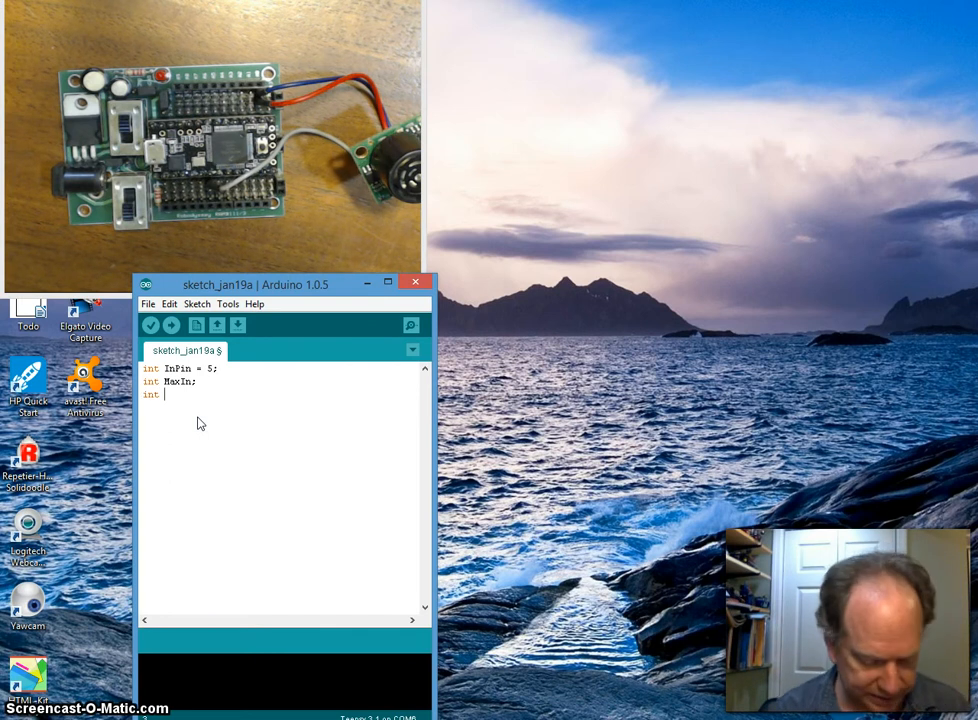
pyautogui.write('Inch')
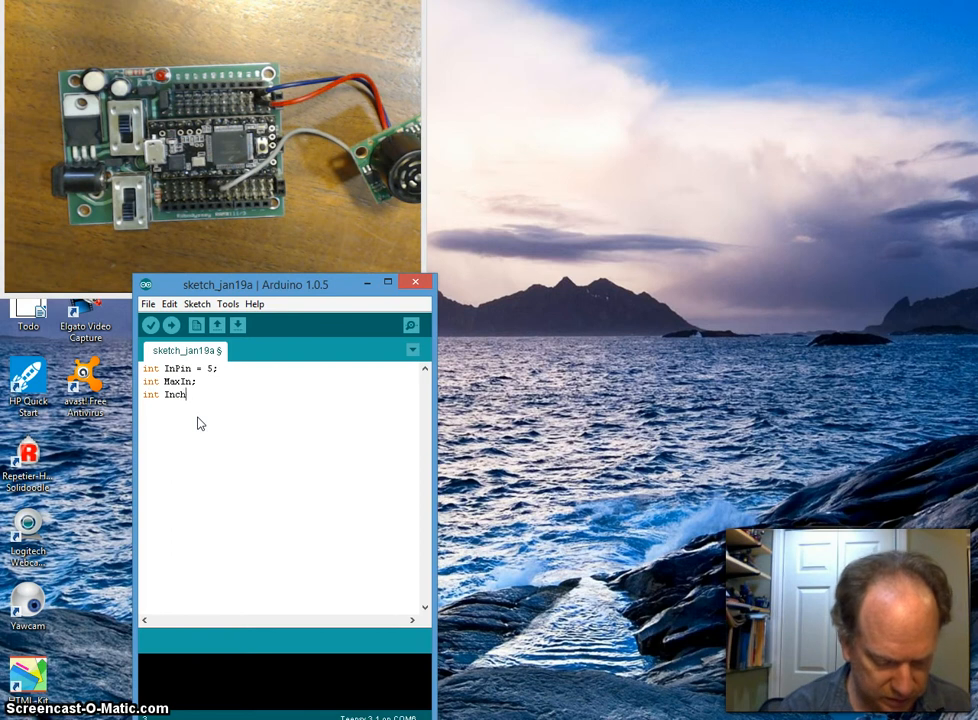
pyautogui.write('es')
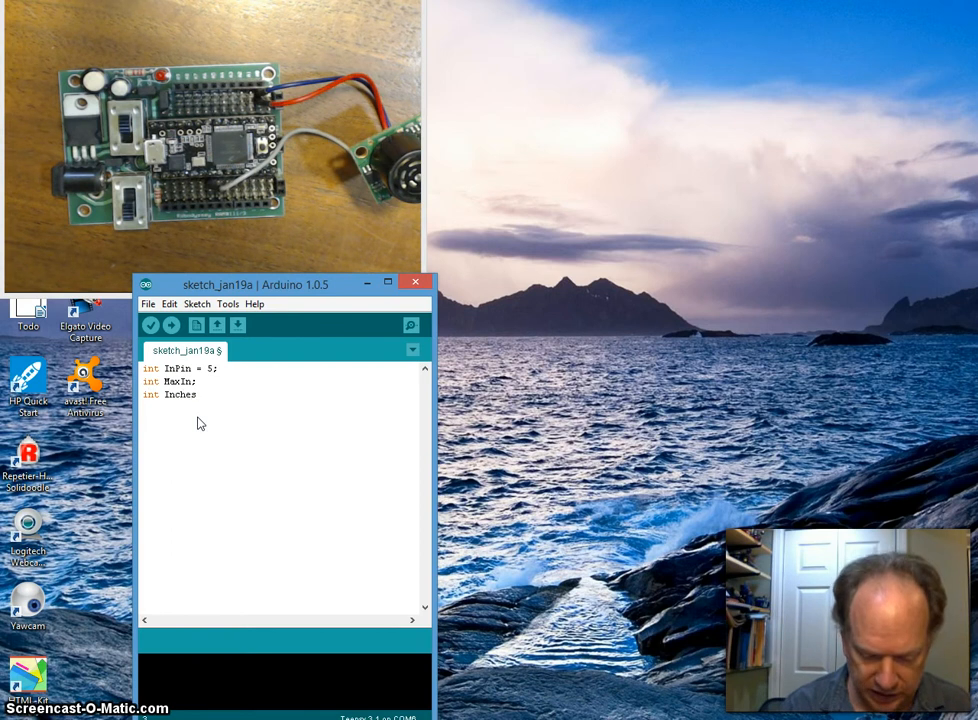
pyautogui.write(';')
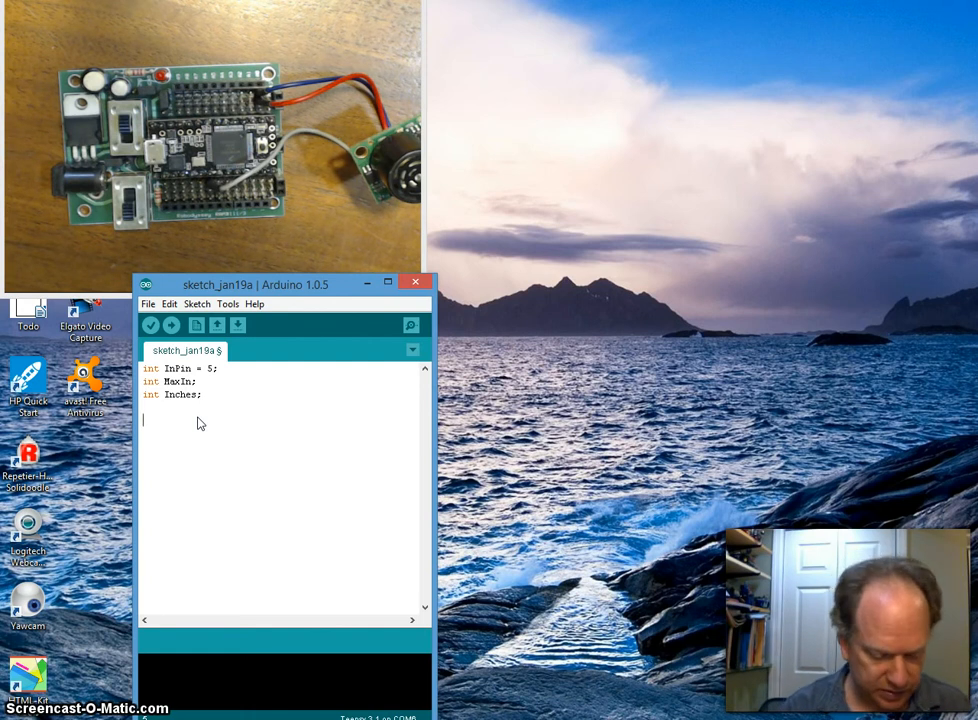
# Add empty void setup() { } and void loop() { } functions below the declarations
pyautogui.write('void s')
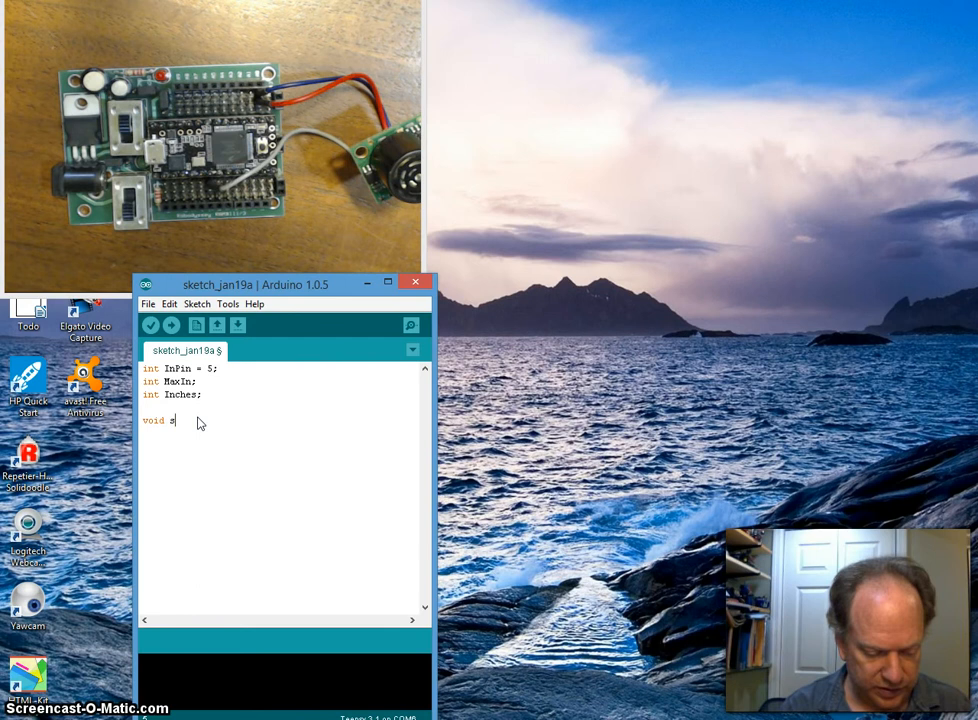
pyautogui.write('etup(')
pyautogui.write('{')
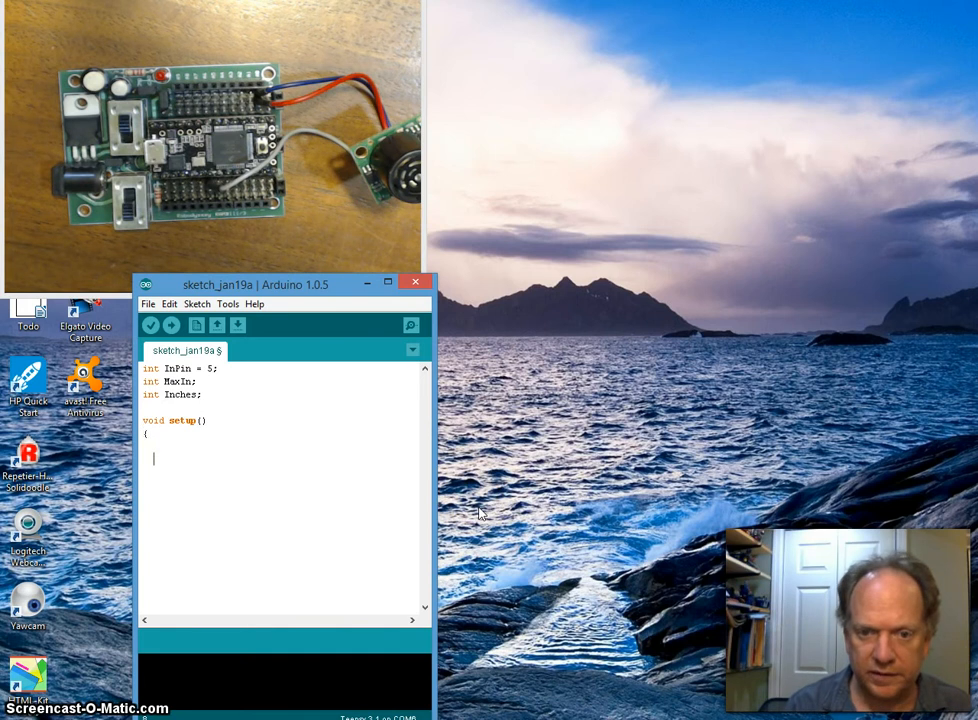
pyautogui.write('}')
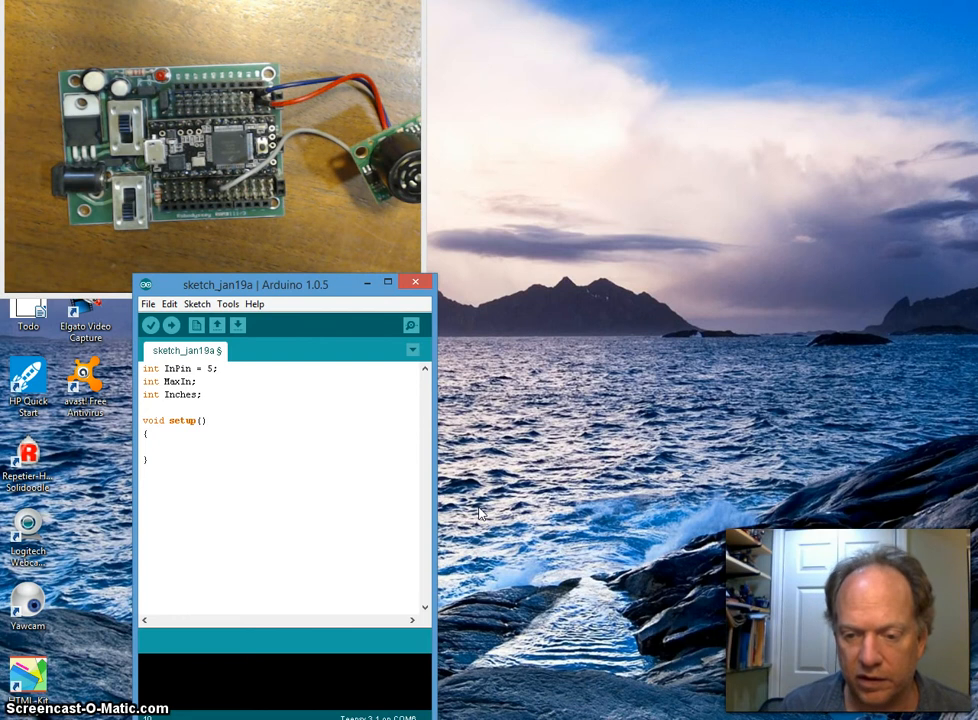
pyautogui.write('voi')
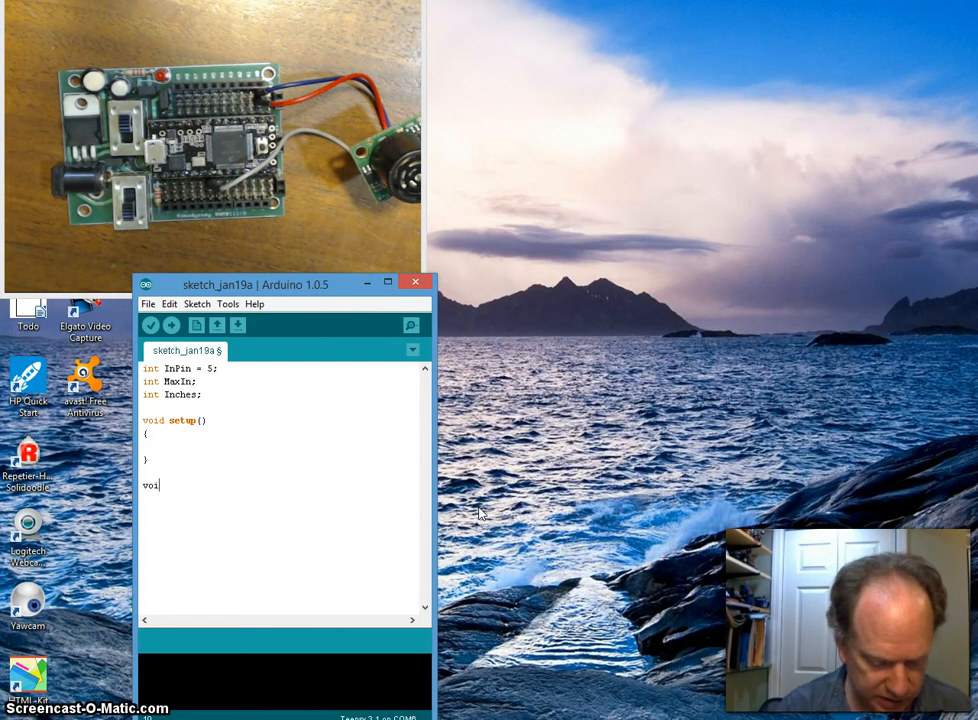
pyautogui.write('d loop')
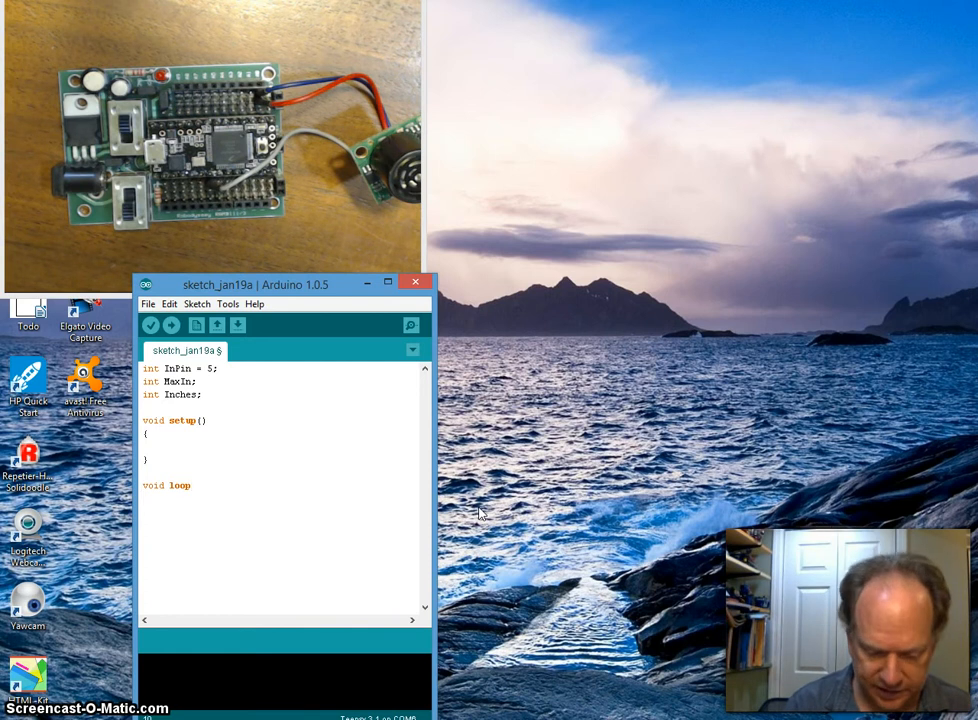
pyautogui.write('()')
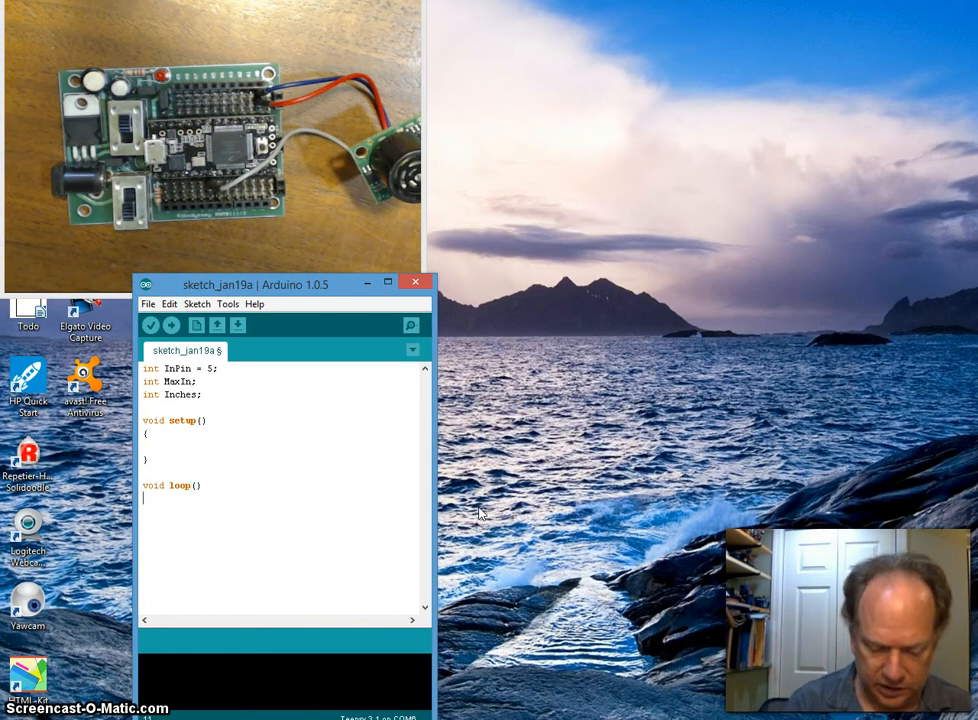
pyautogui.write('{')
pyautogui.write('}')
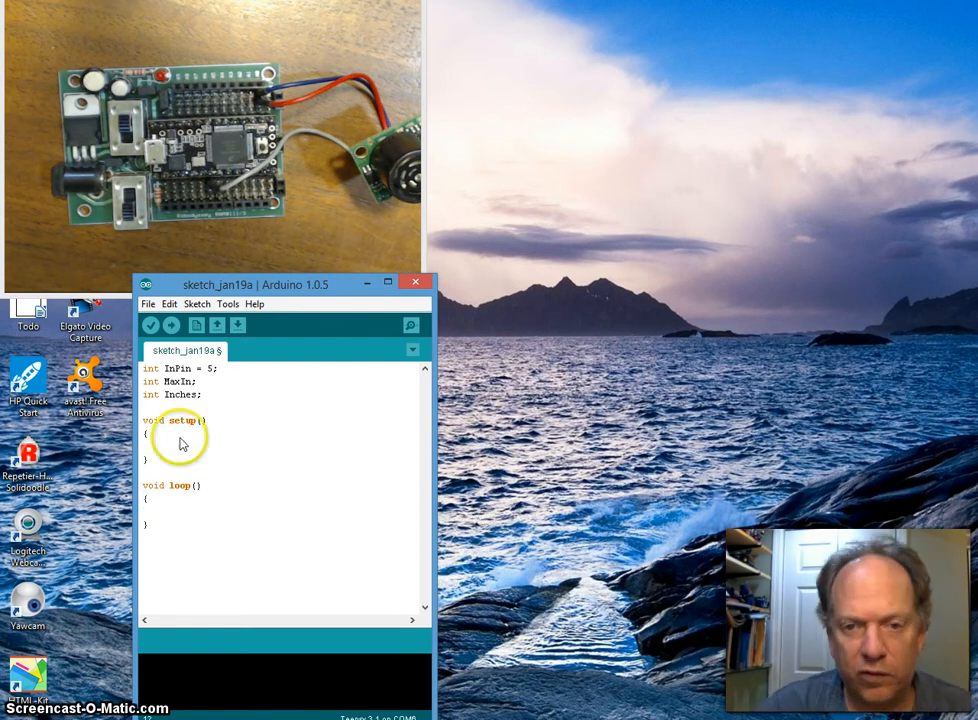
pyautogui.moveTo(296, 330)
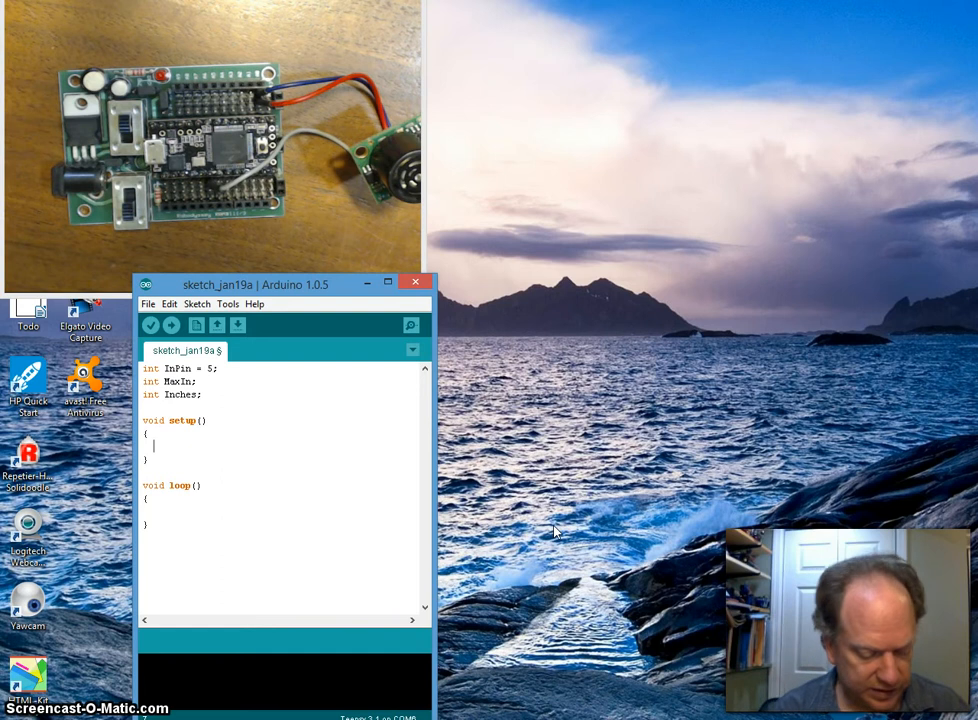
# Fill setup() with Serial.begin(9600); and pinMode(InPin,INPUT);
pyautogui.write('Serial')
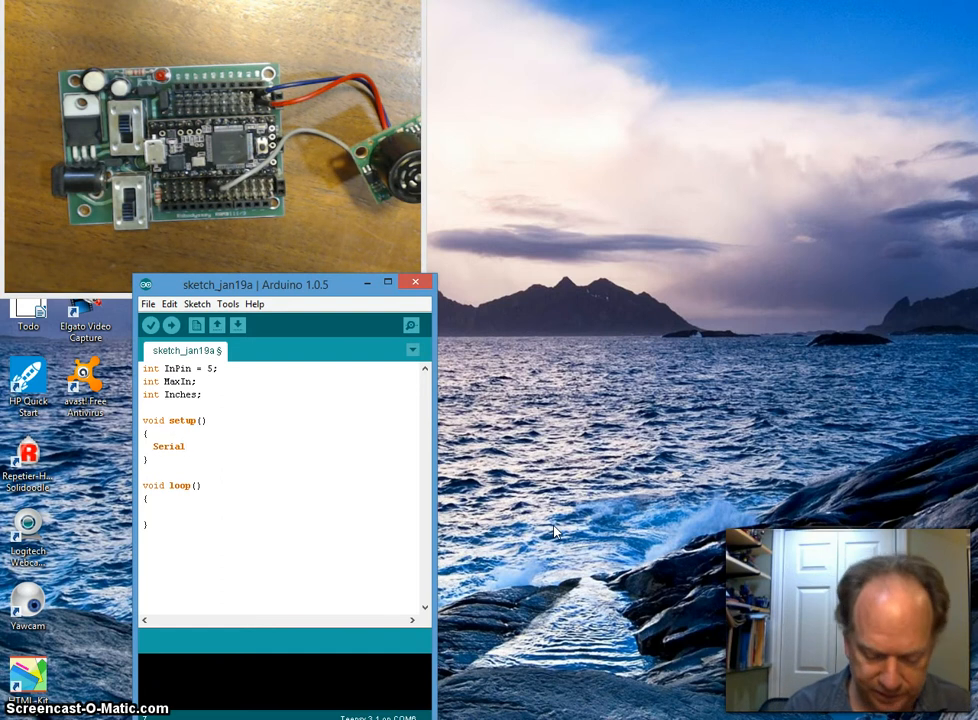
pyautogui.write('.')
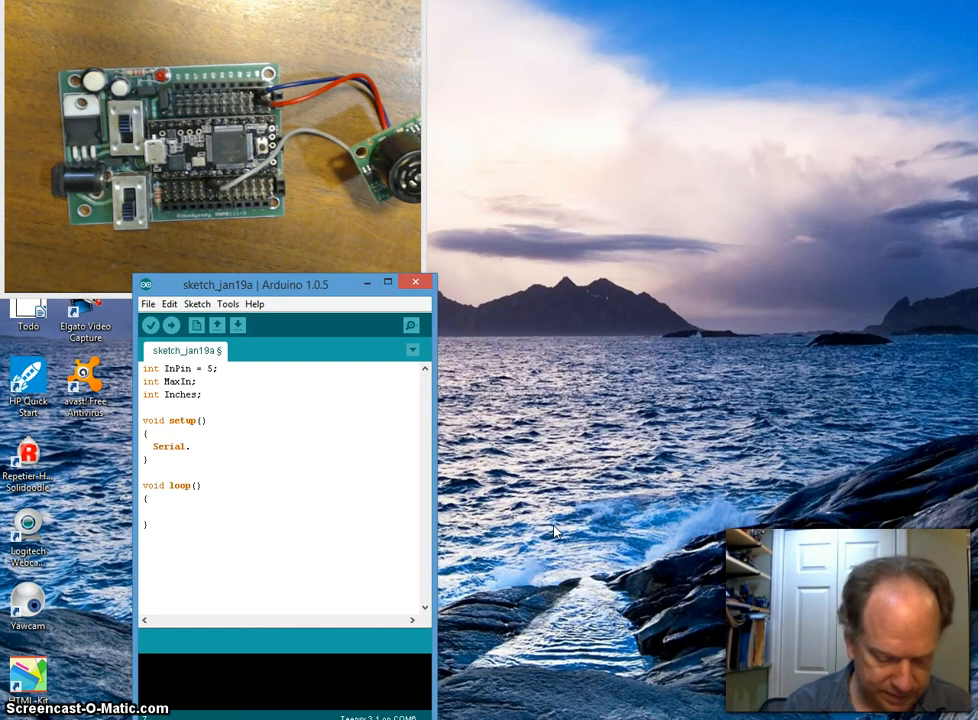
pyautogui.write('begin')
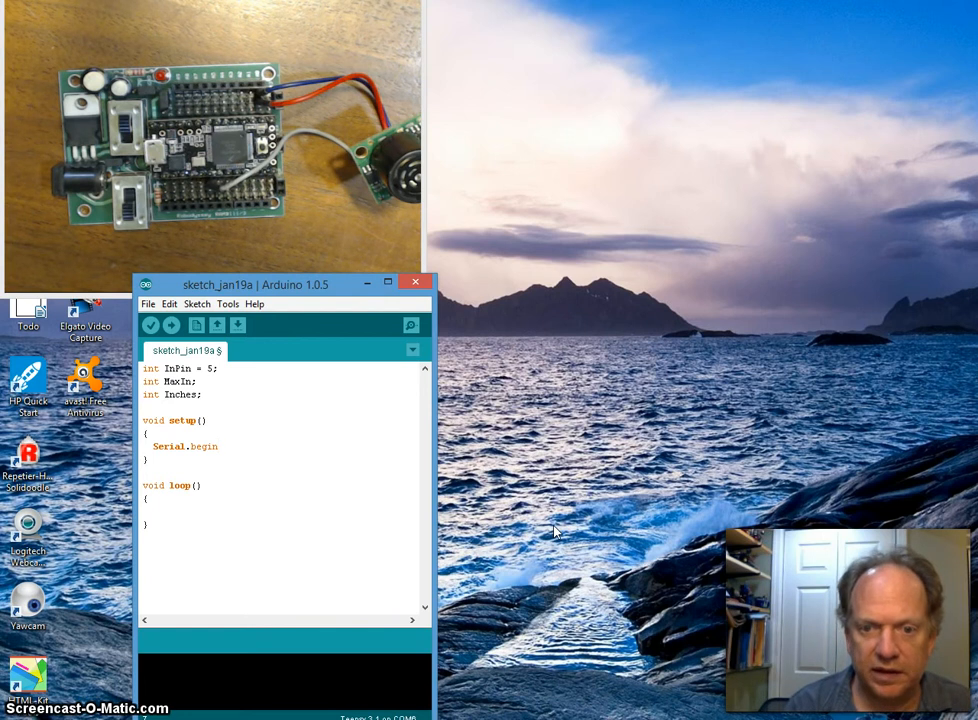
pyautogui.write('(9')
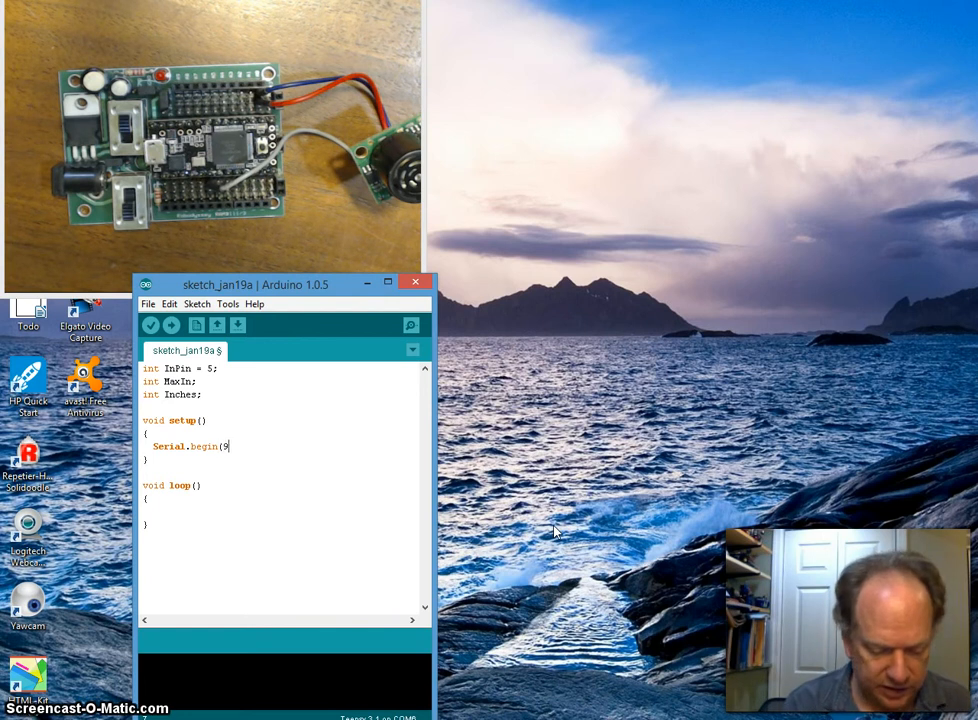
pyautogui.write('9600);')
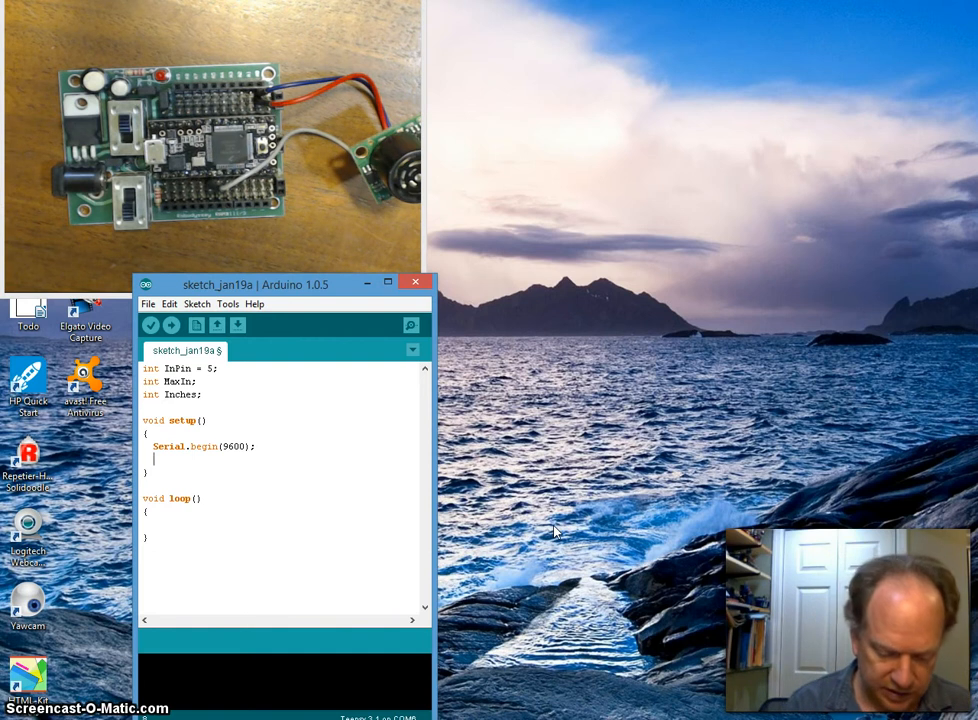
pyautogui.write('pinMode')
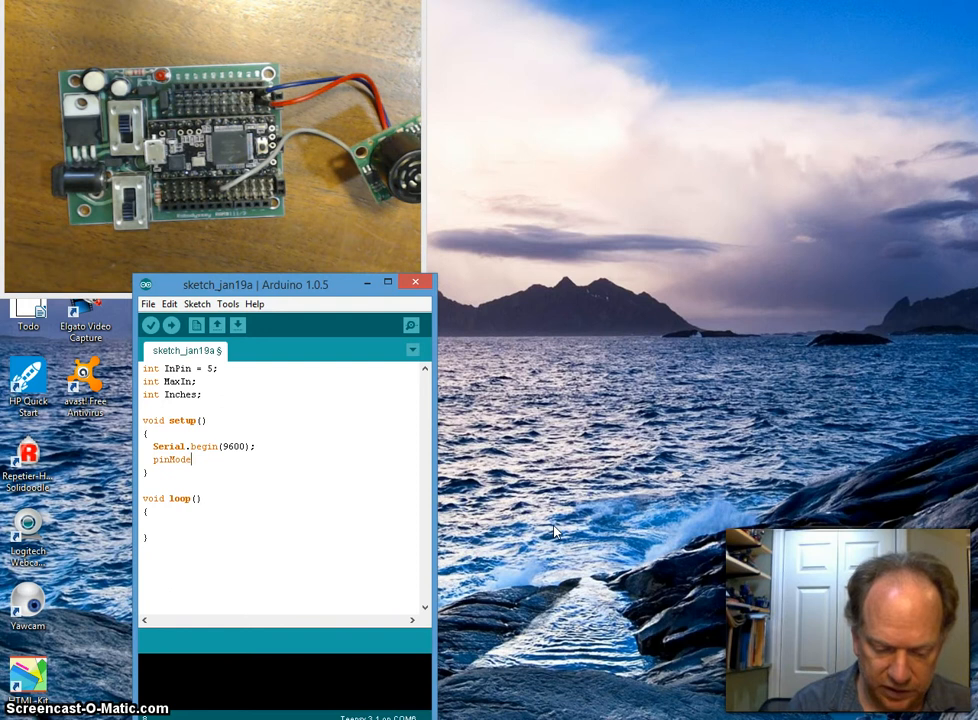
pyautogui.write('(In')
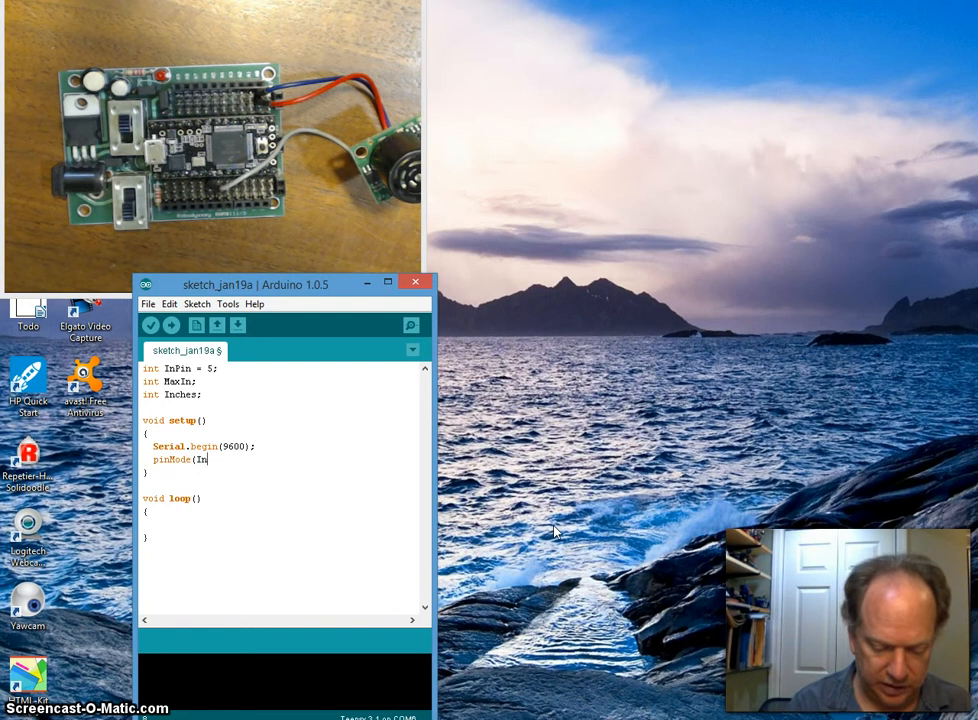
pyautogui.write('Pin')
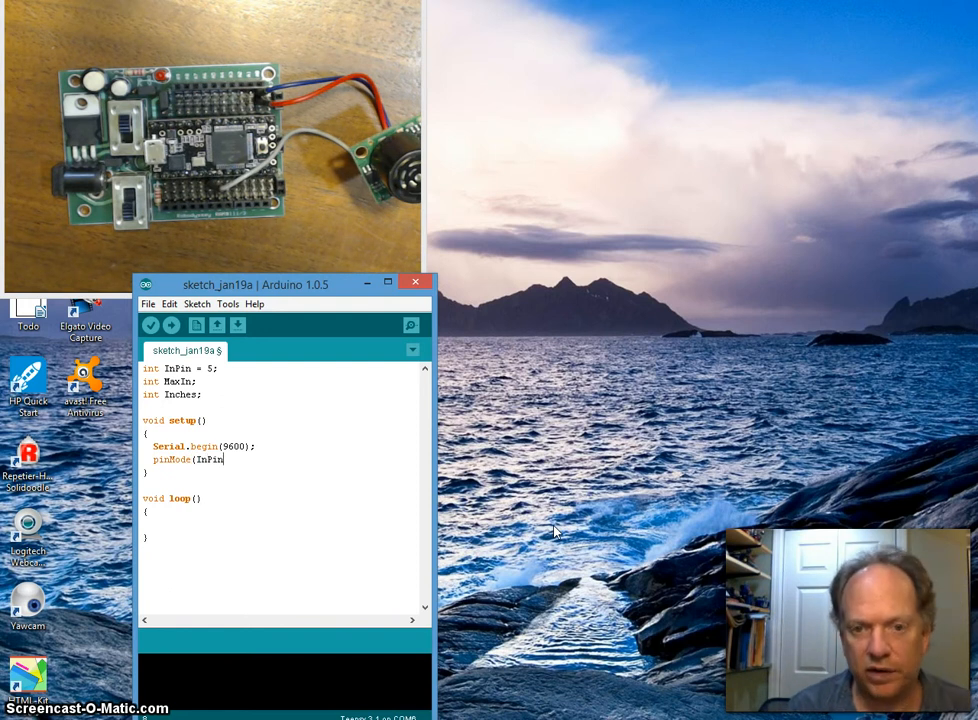
pyautogui.write(',I')
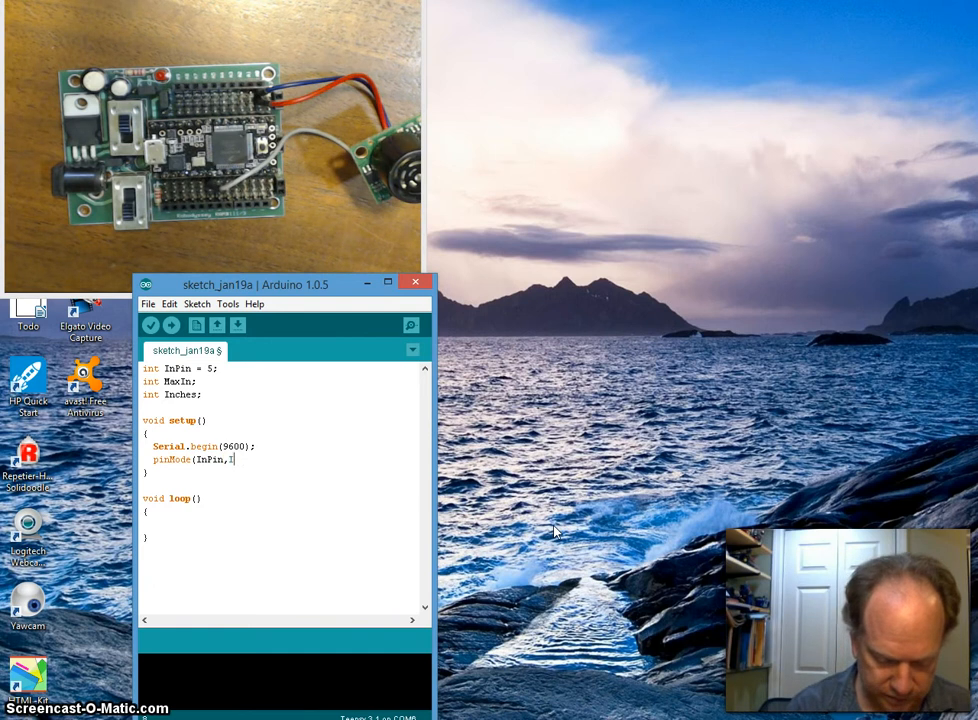
pyautogui.write('NPUT')
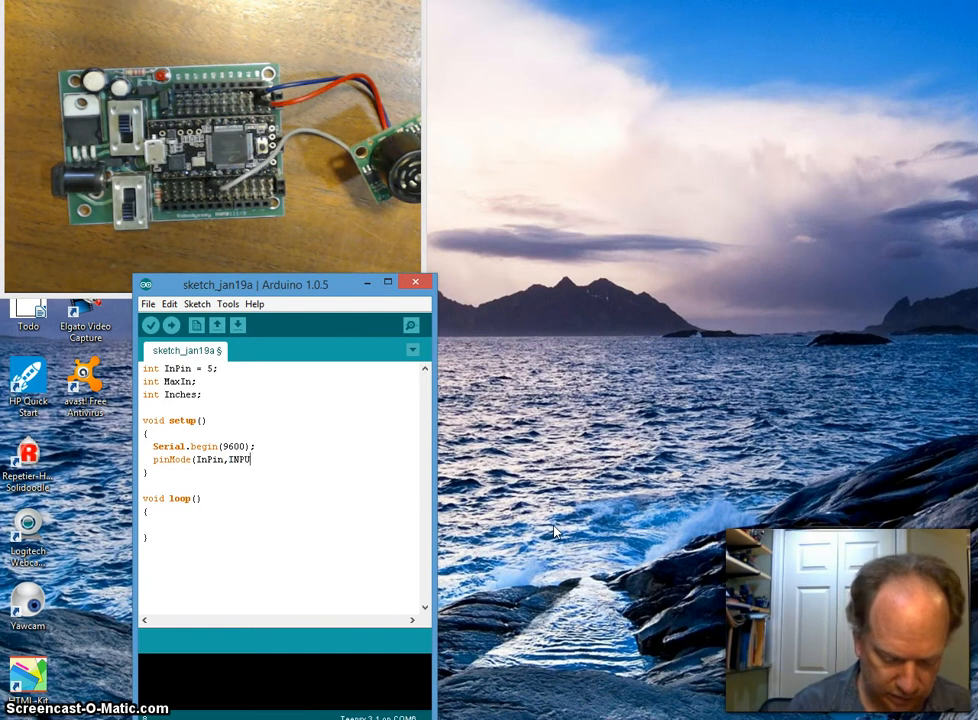
pyautogui.write(');')
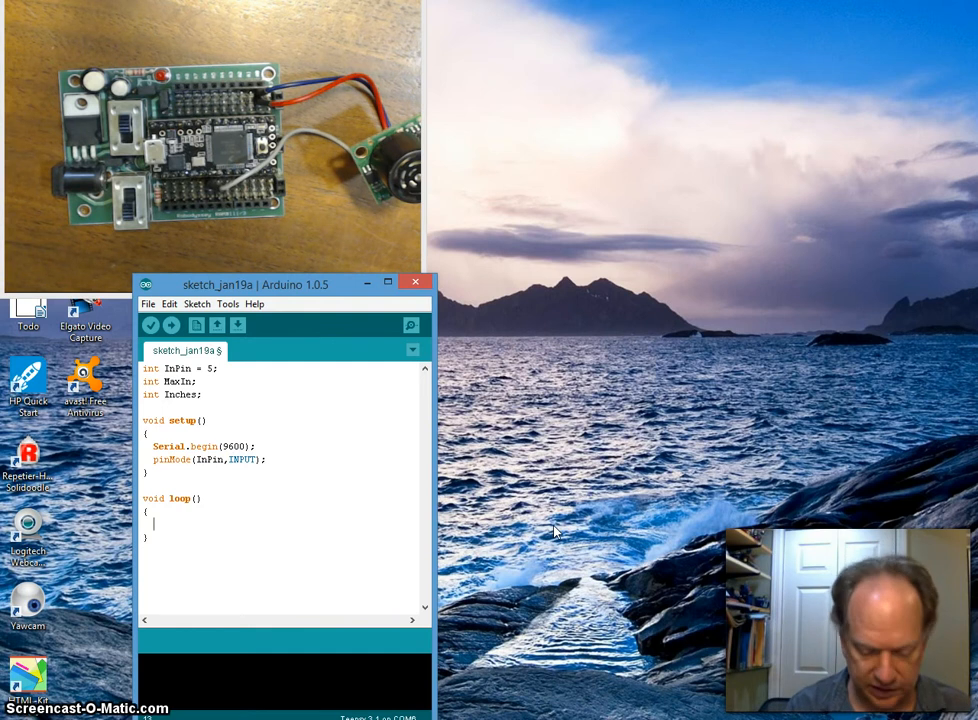
# Write MaxIn = pulseIn(InPin,HIGH); as the first line of loop()
pyautogui.write('Max')
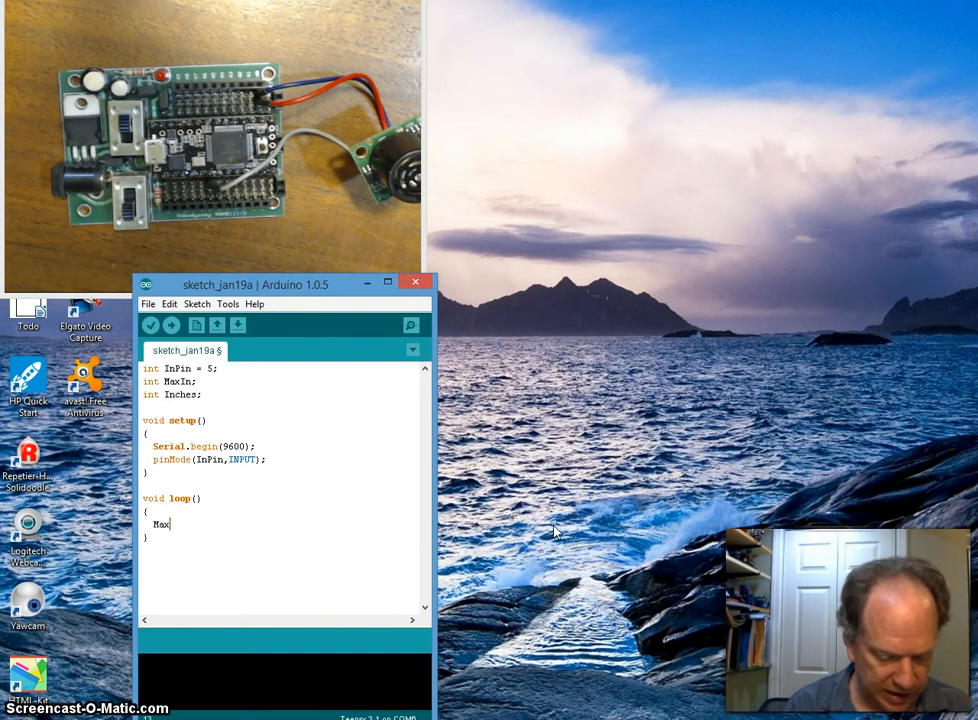
pyautogui.write('In =')
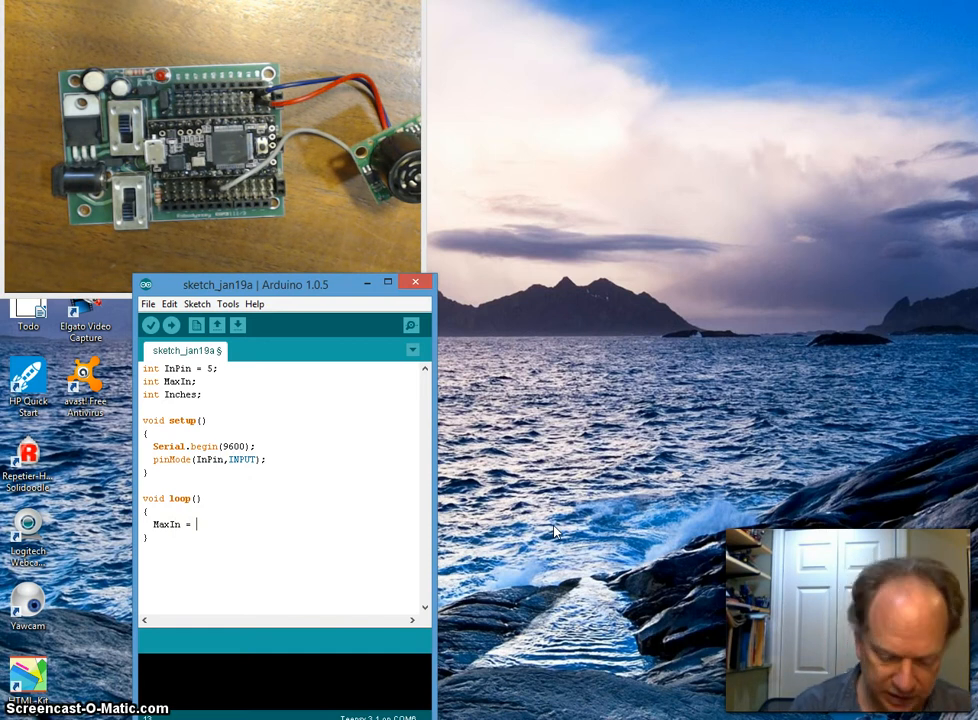
pyautogui.write('pulse')
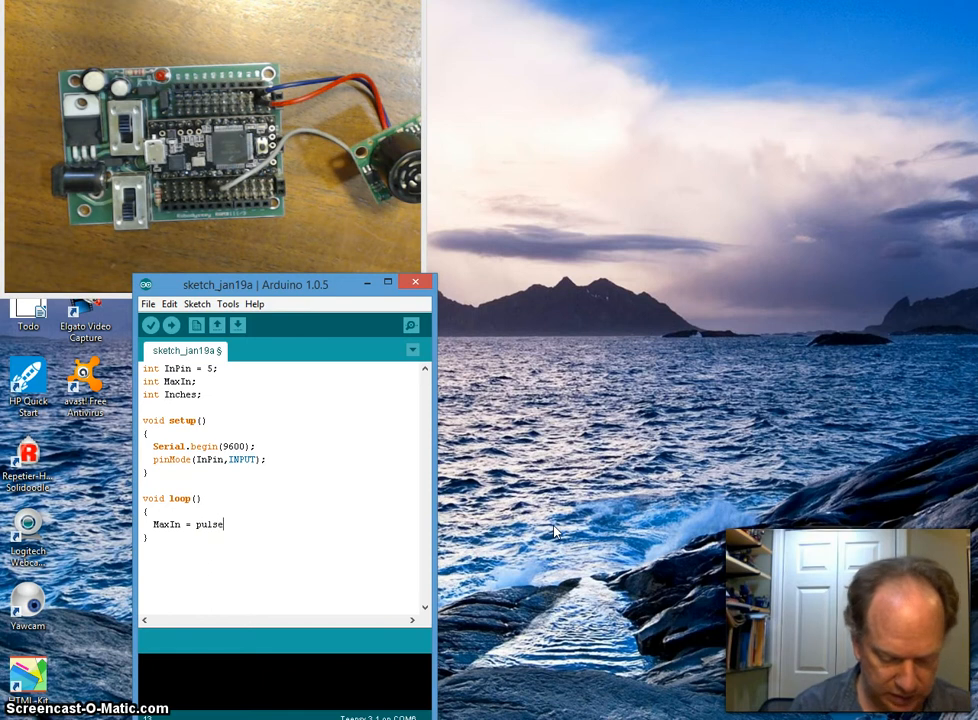
pyautogui.write('In')
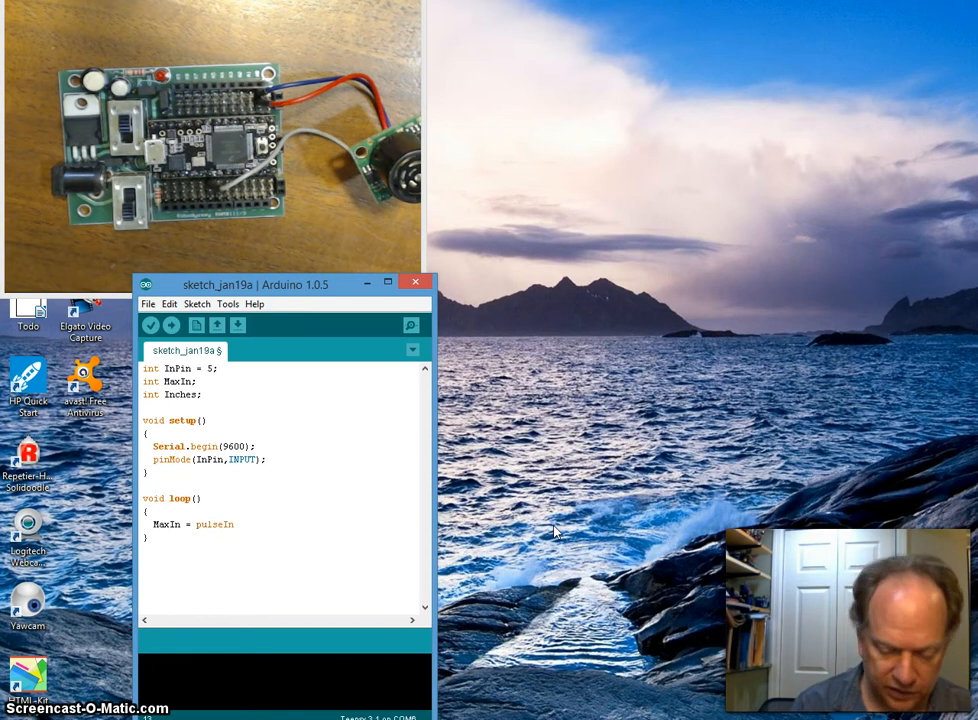
pyautogui.write('(')
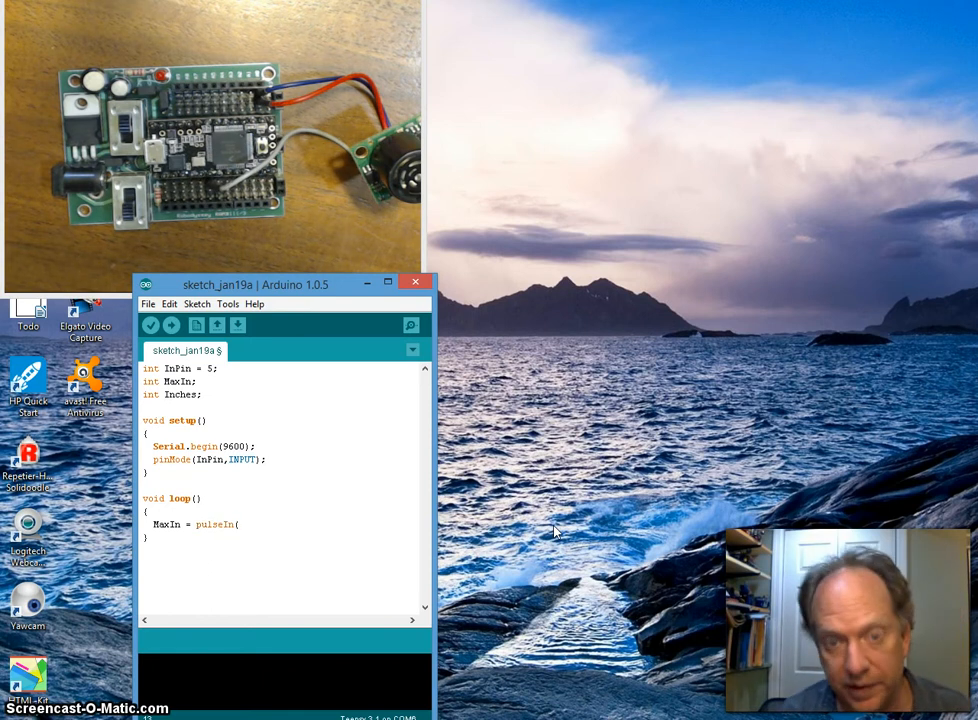
pyautogui.write('InPi')
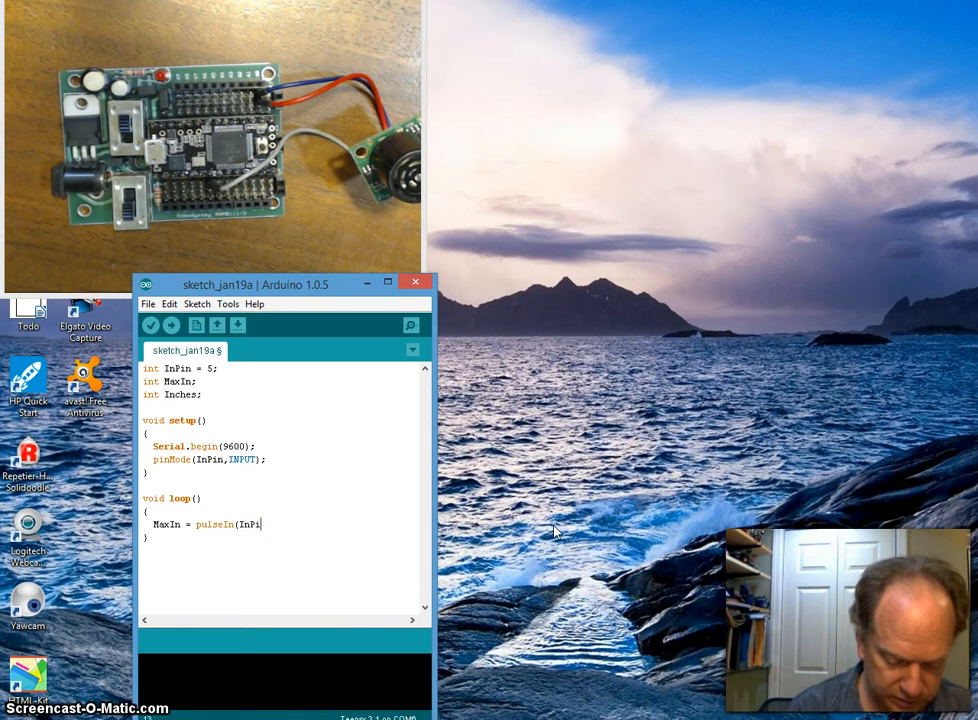
pyautogui.write('n,')
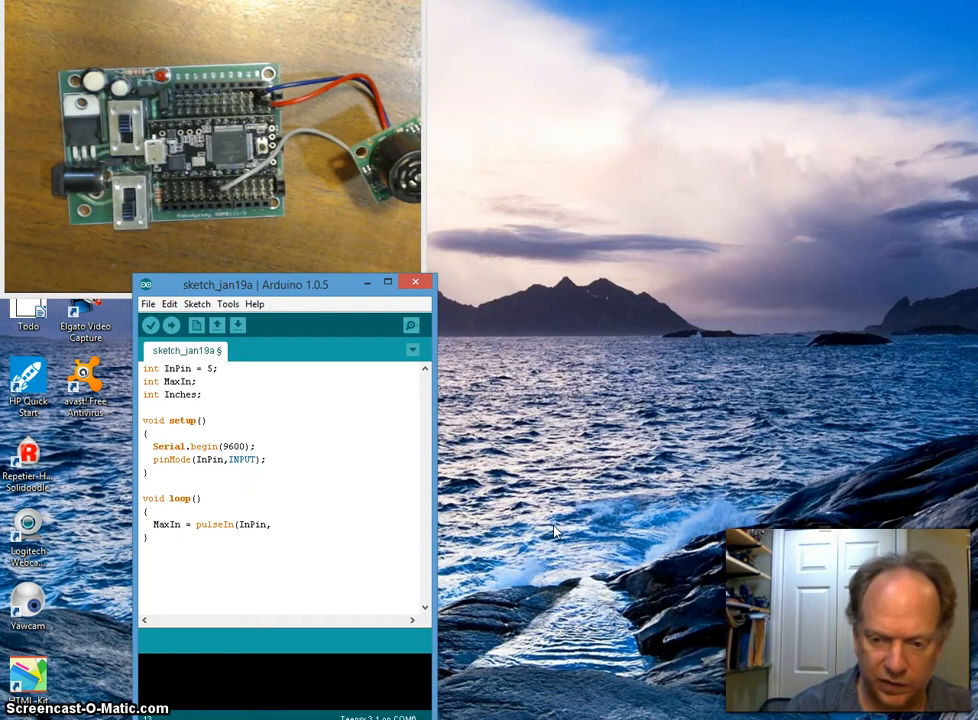
pyautogui.write('HI')
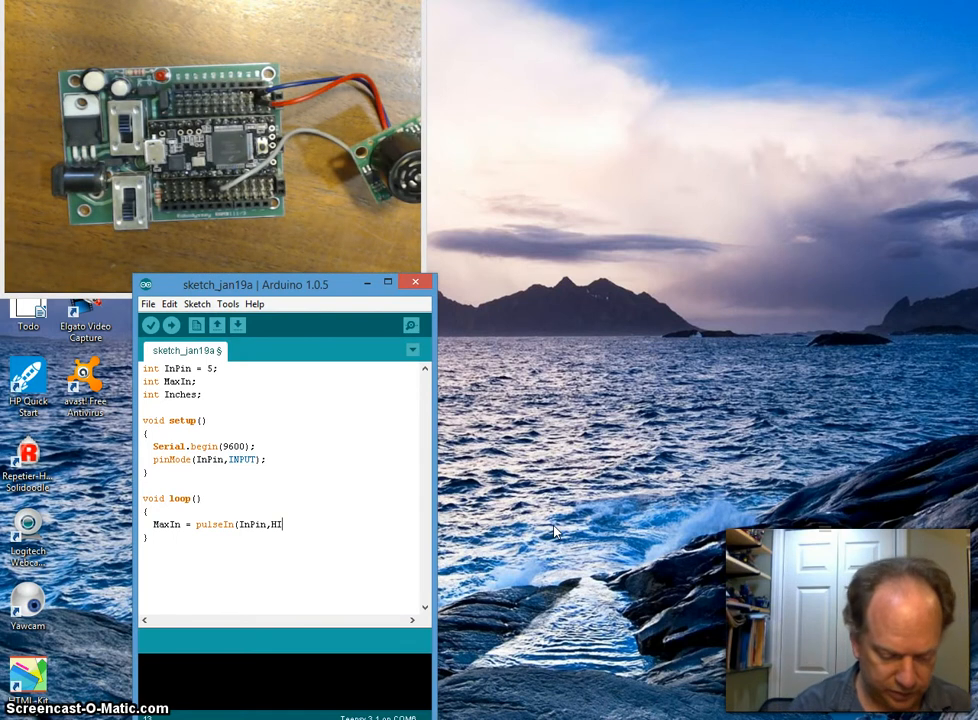
pyautogui.write('GH')
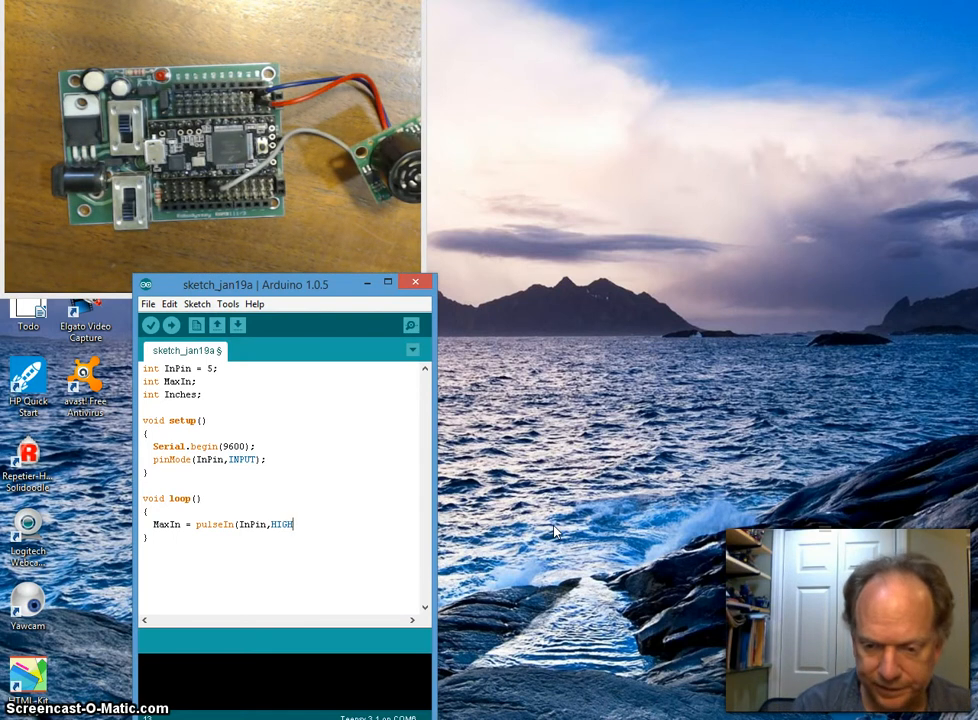
pyautogui.write(');')
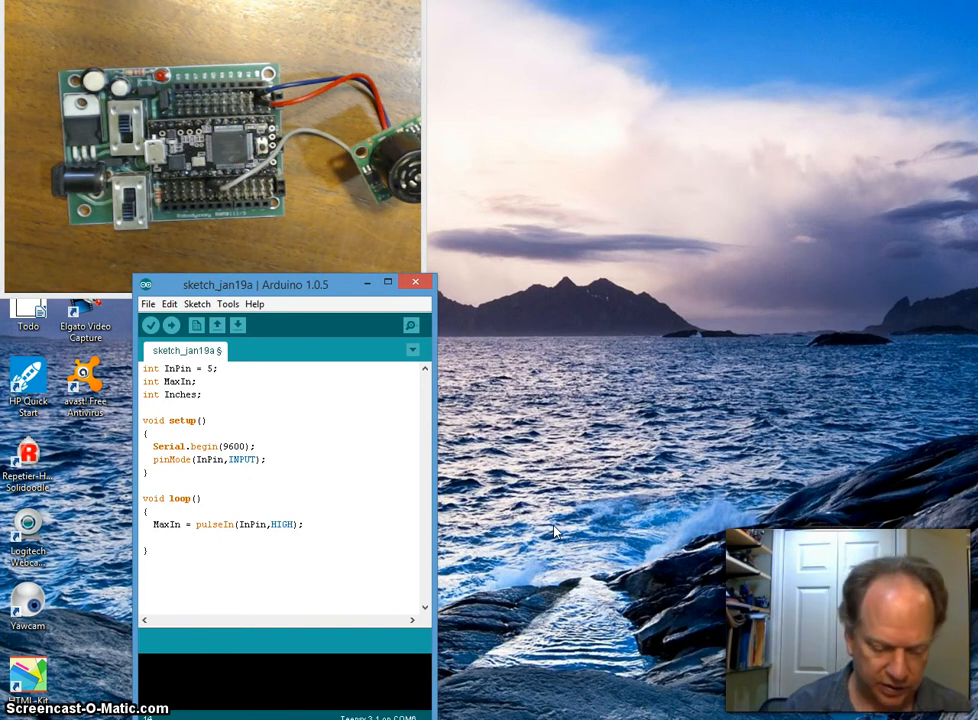
# Add Inches = MaxIn/147; below the pulseIn line
pyautogui.write('Inces')
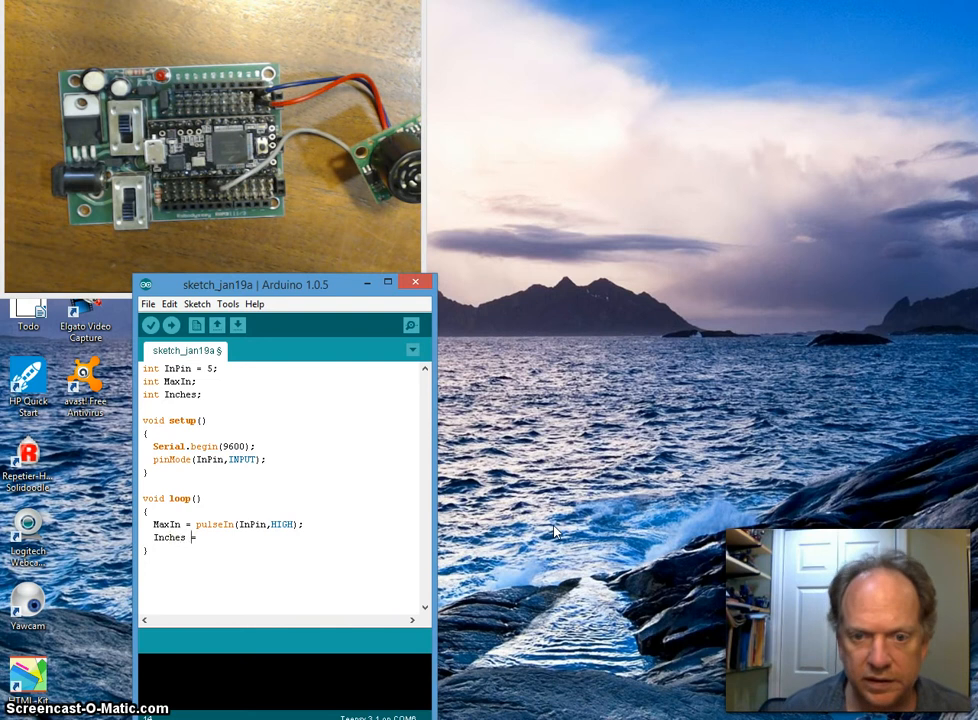
pyautogui.write('=')
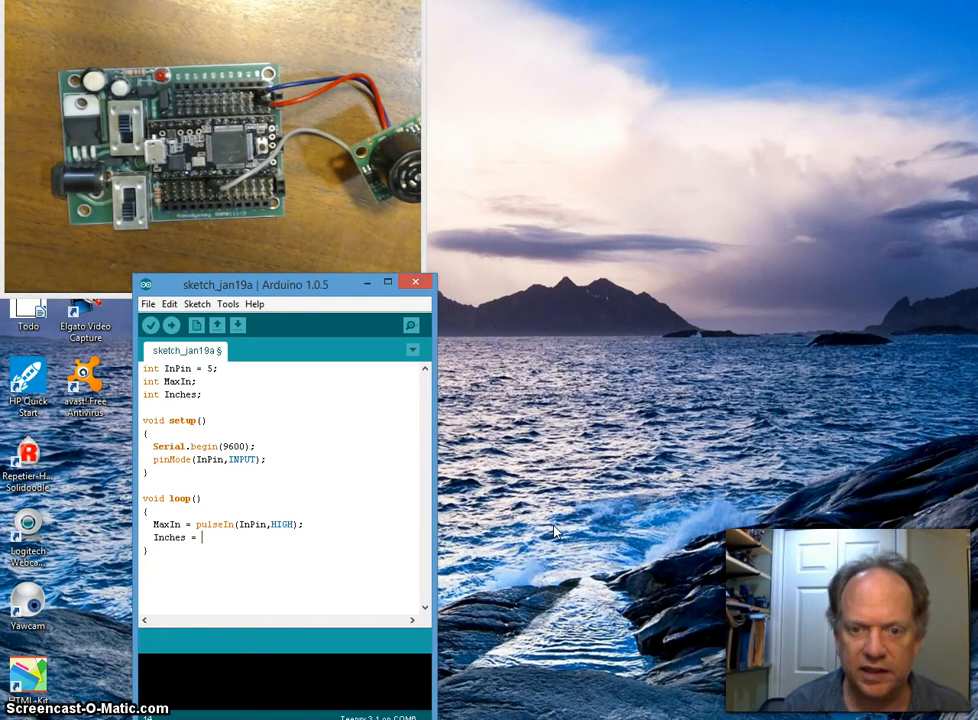
pyautogui.write('Ma')
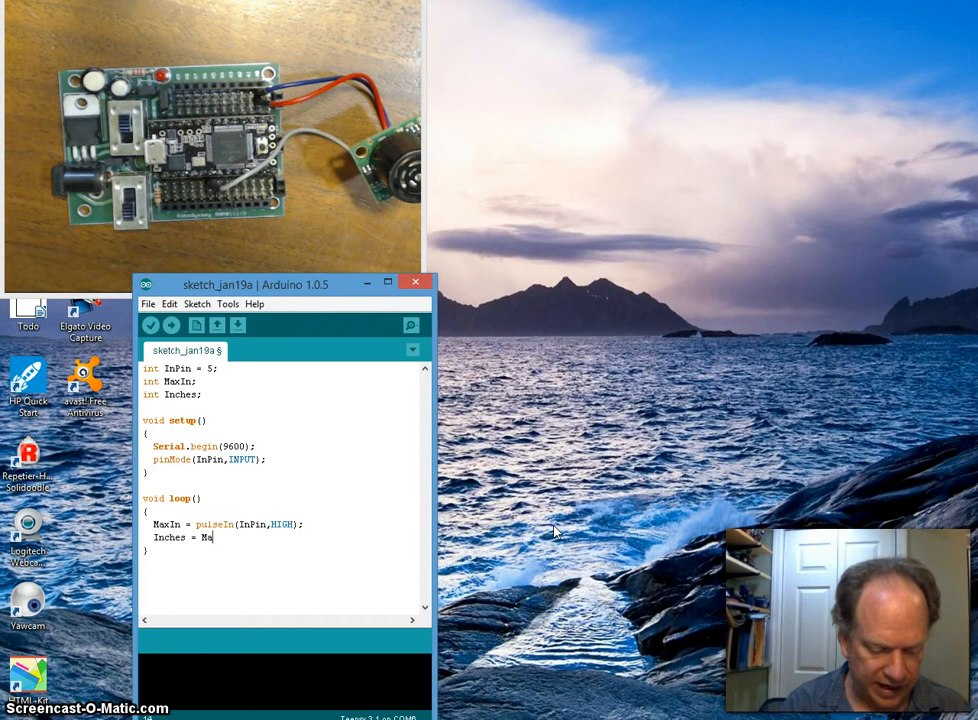
pyautogui.write('xIn/')
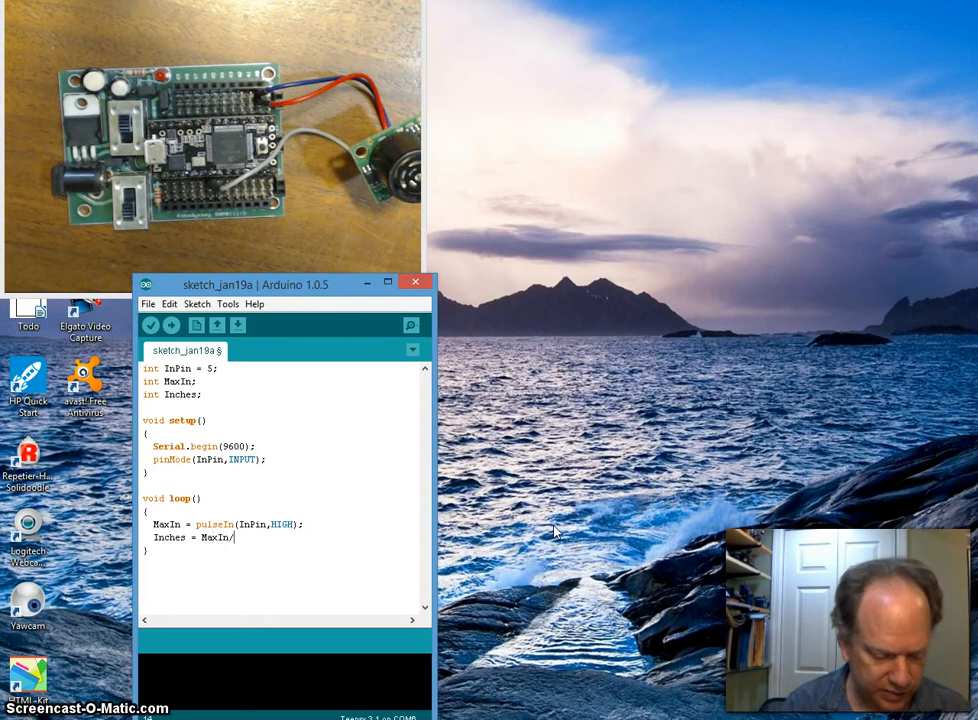
pyautogui.write('147')
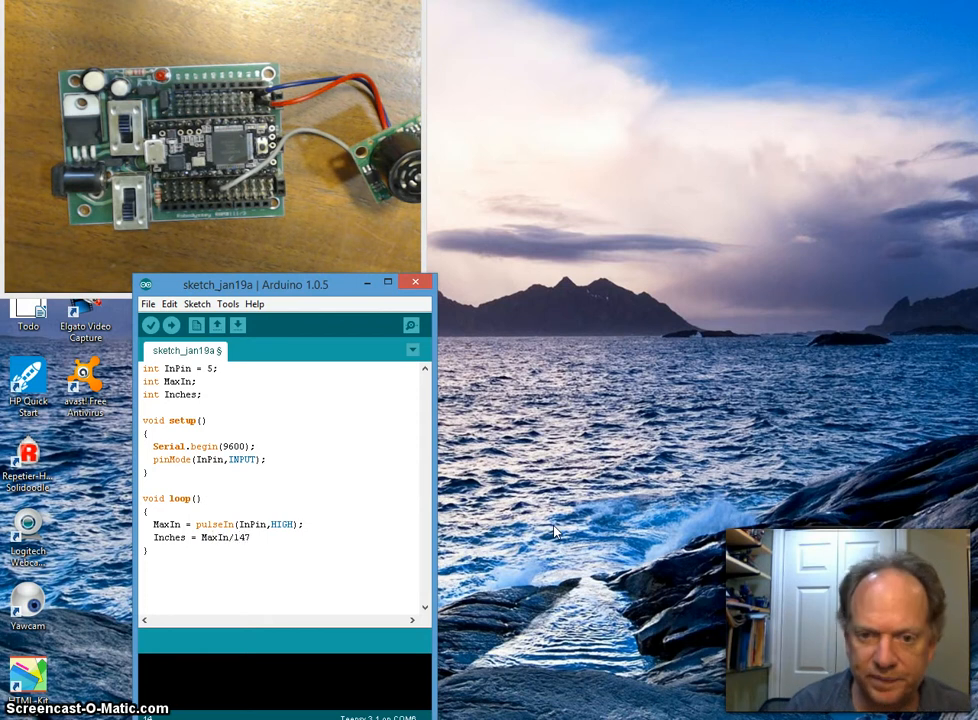
pyautogui.write(';')
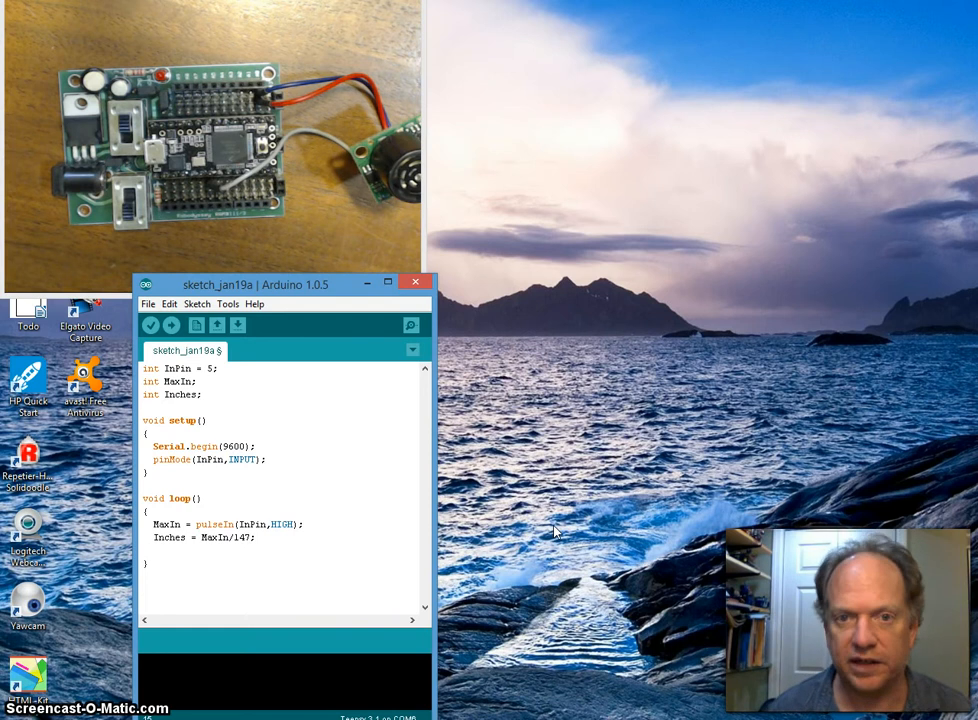
# Add a Serial.print("Value ="); label line in loop()
pyautogui.write('Ser')
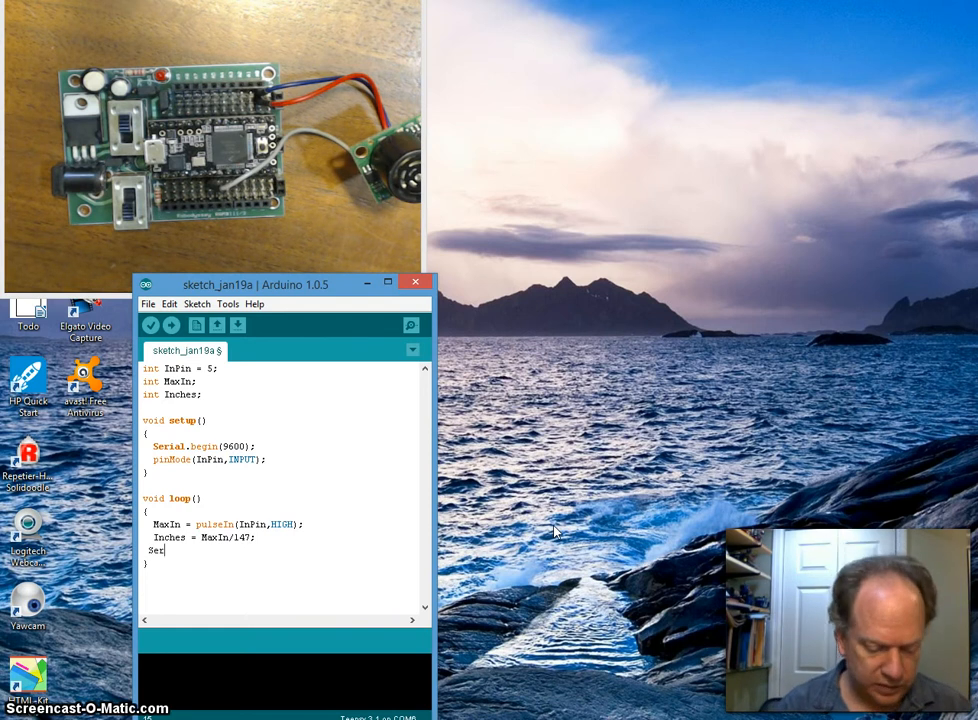
pyautogui.write('ail')
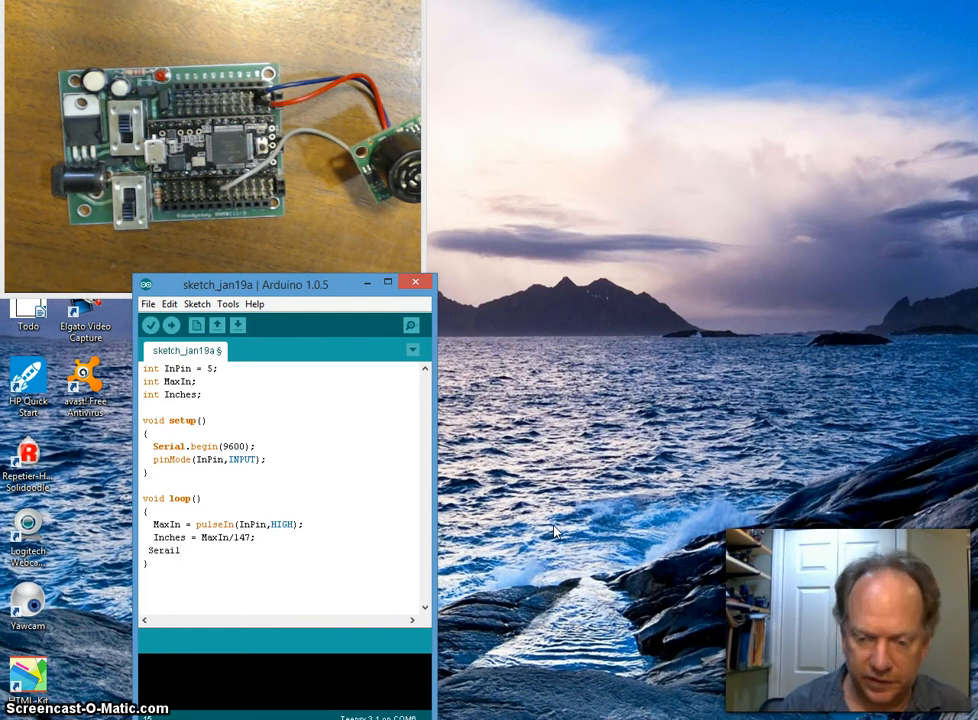
pyautogui.write('.prin')
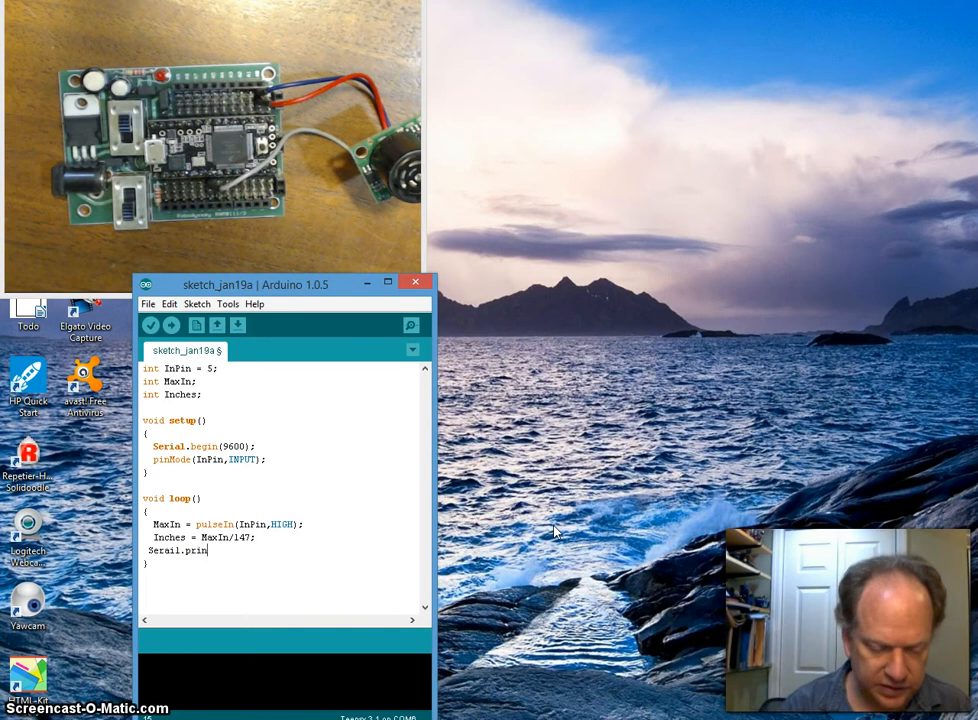
pyautogui.write('t')
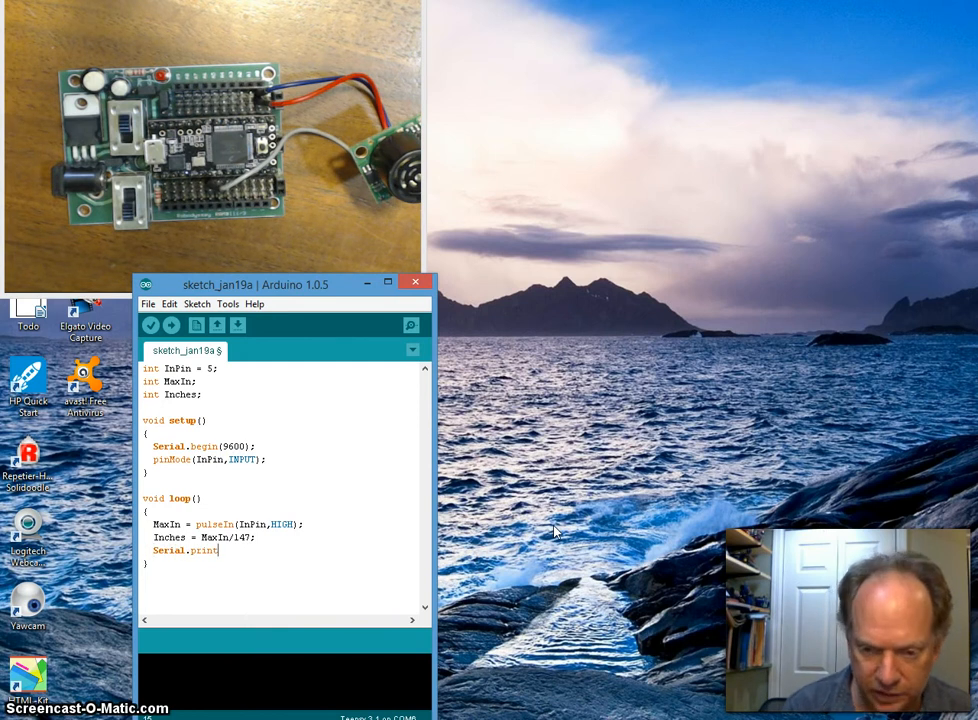
pyautogui.write('(')
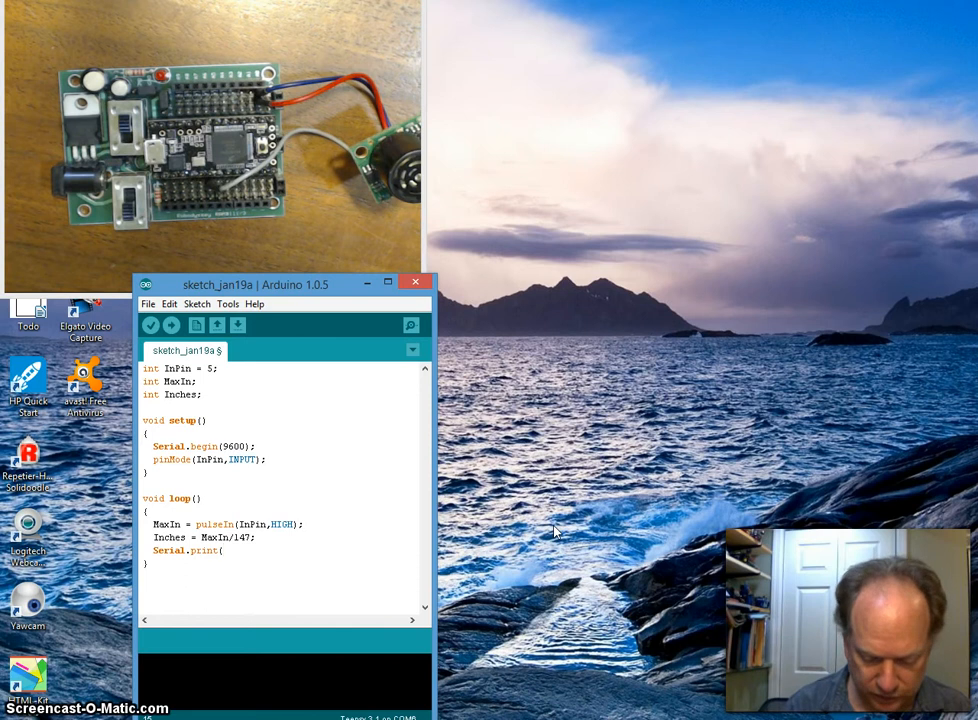
pyautogui.write('"Value =')
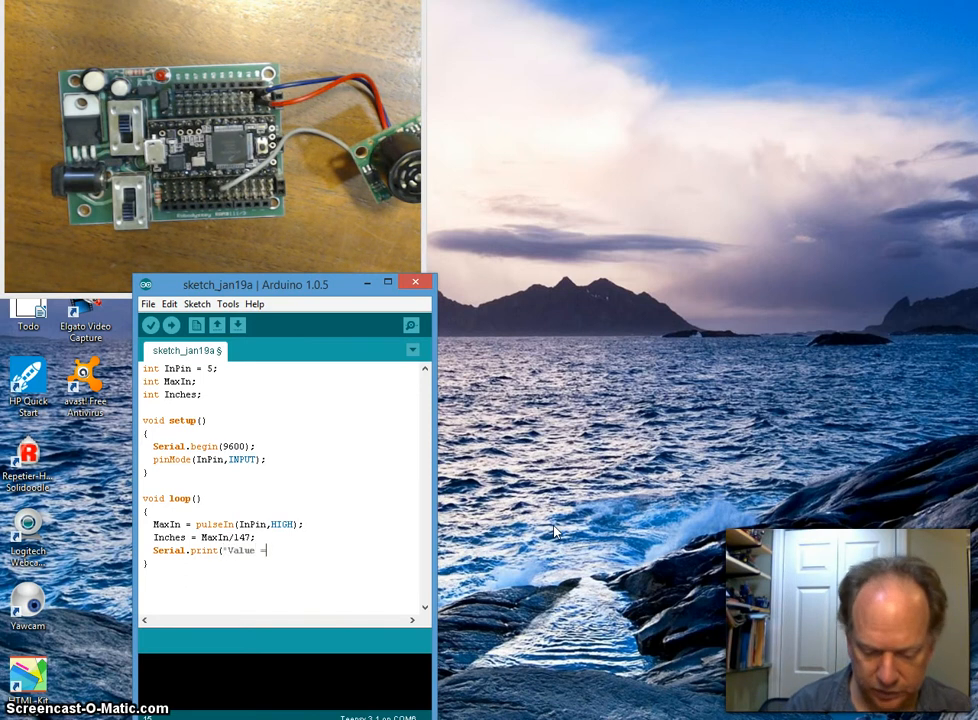
pyautogui.write('");')
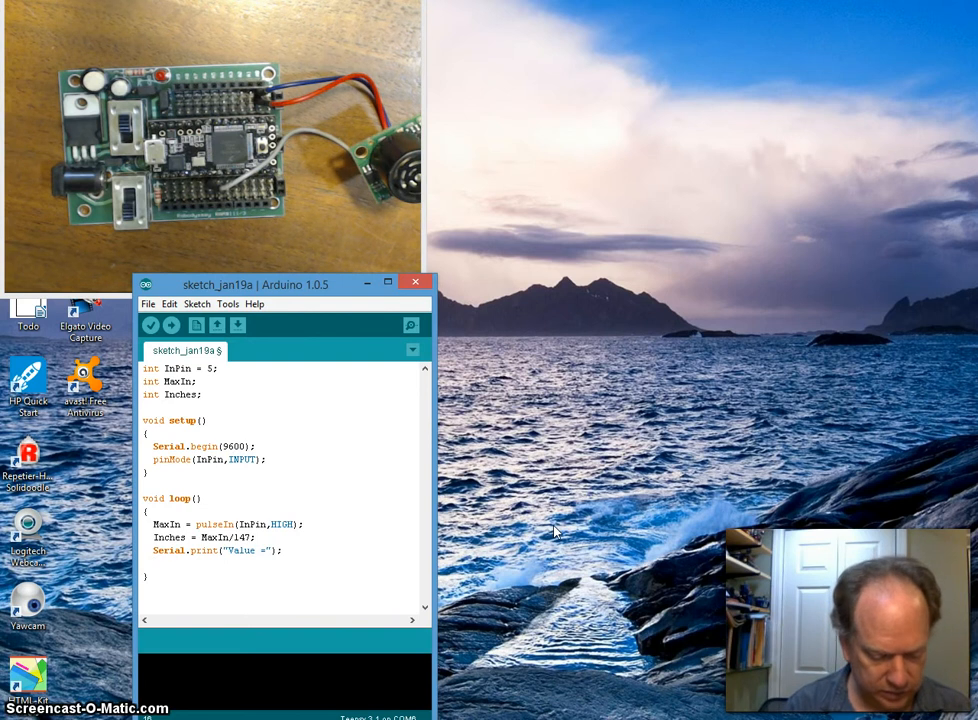
# Add Serial.print(MaxIn); on the next line
pyautogui.write('Serial')
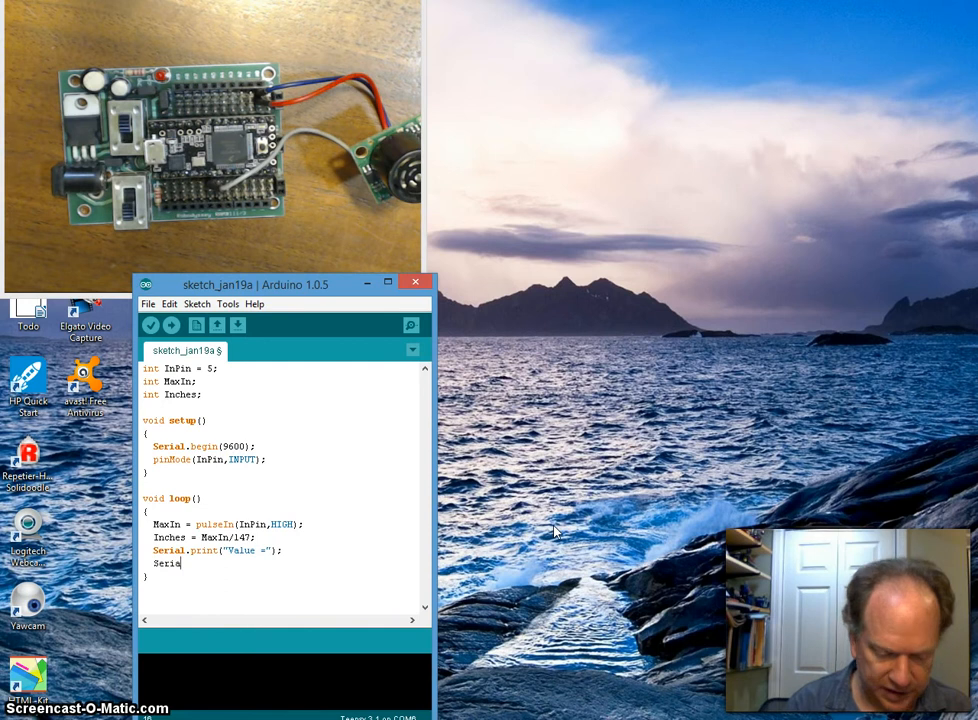
pyautogui.write('.')
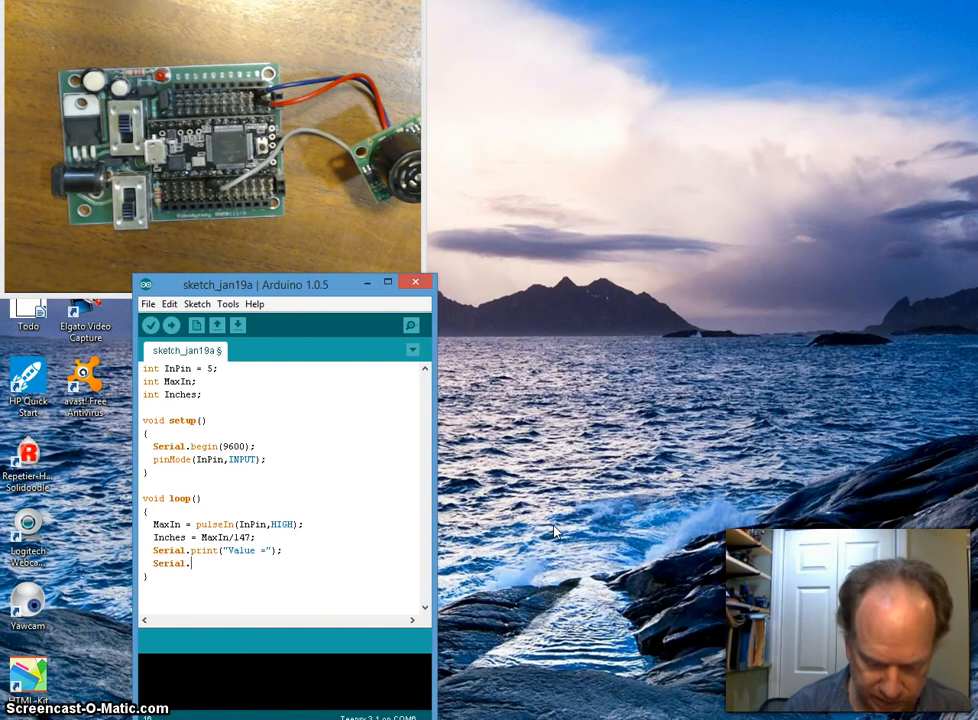
pyautogui.write('print')
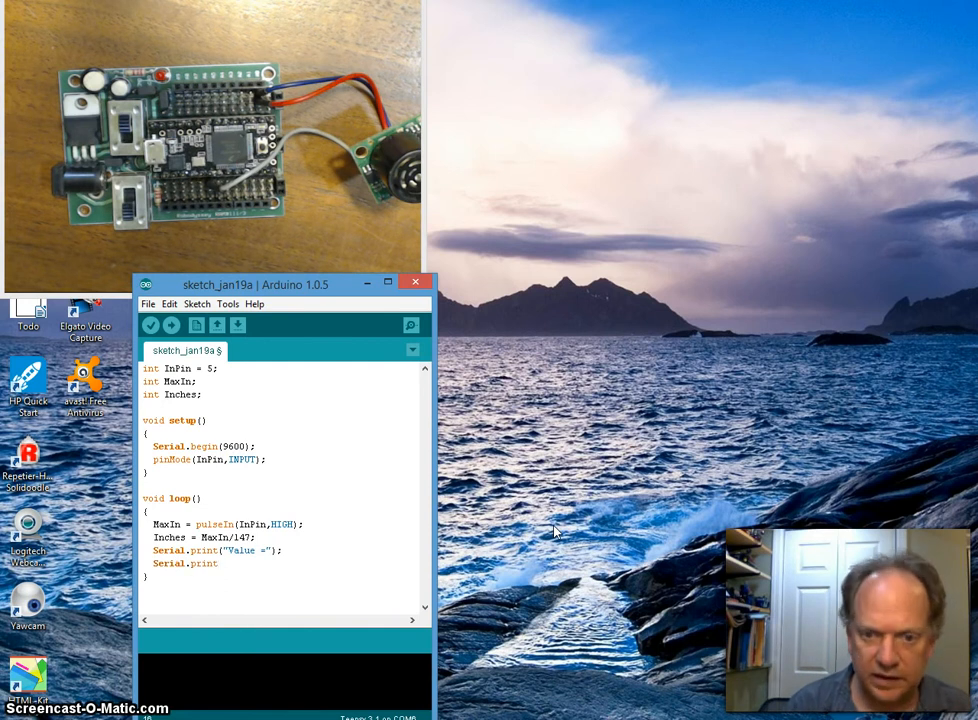
pyautogui.write('(')
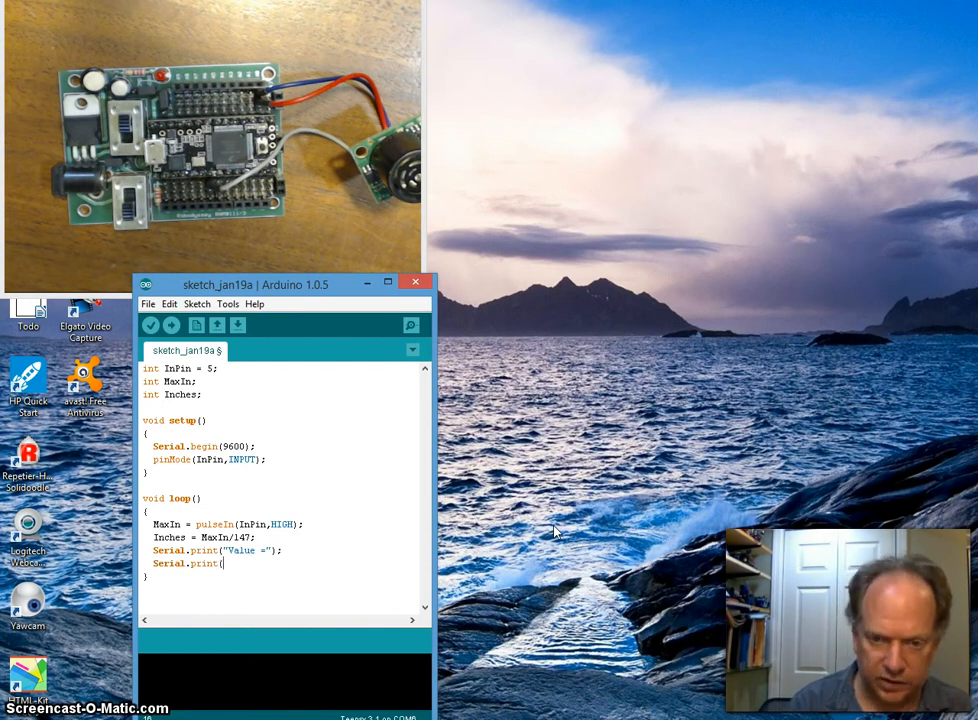
pyautogui.write('Ma')
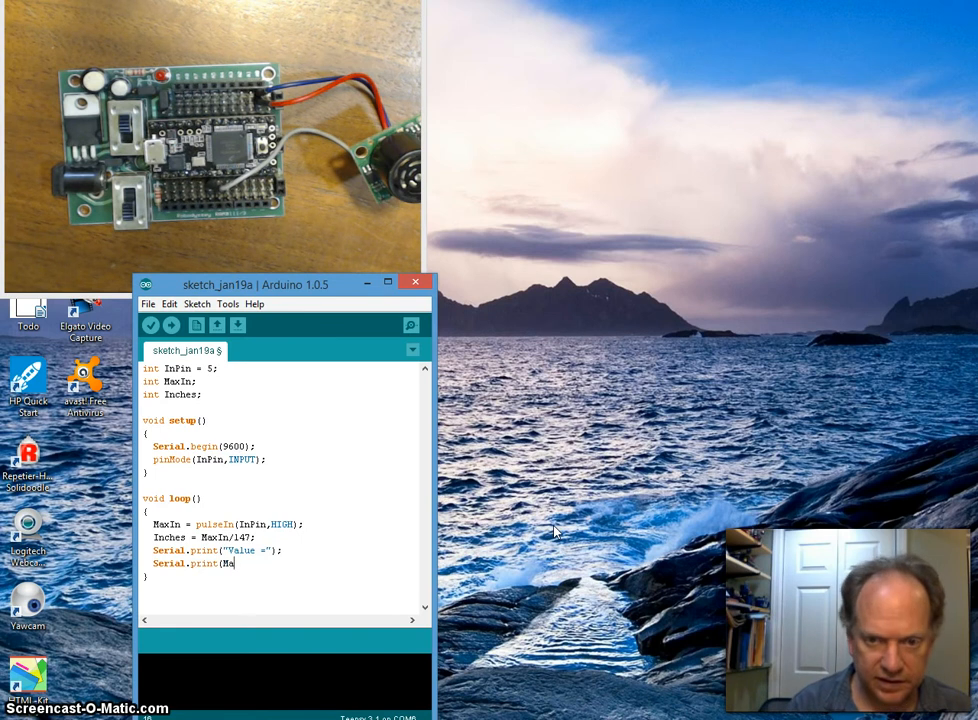
pyautogui.write('xIn')
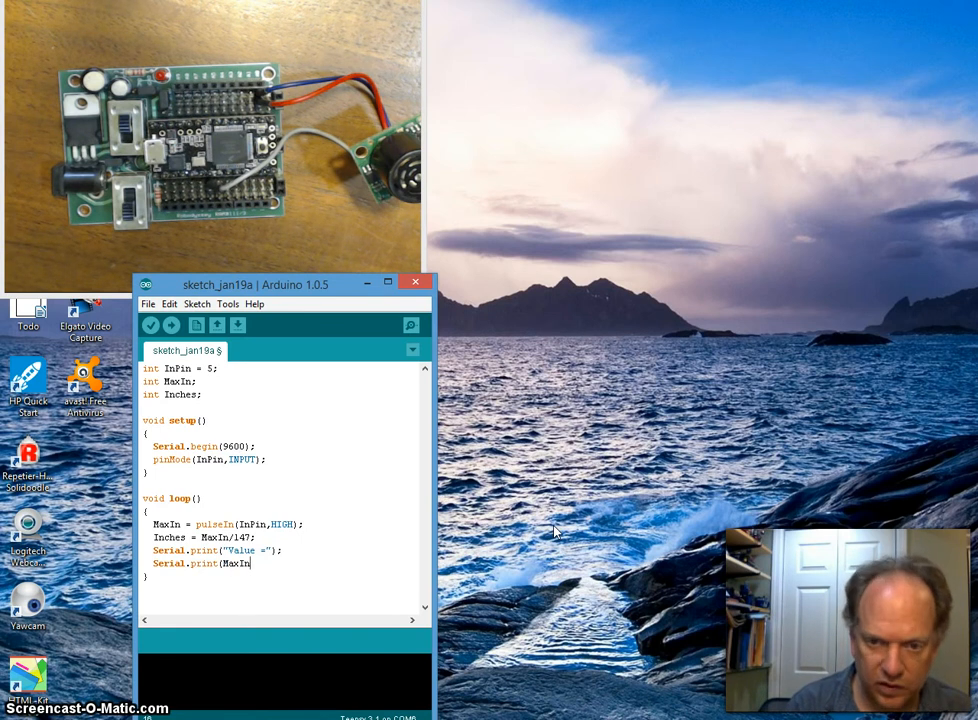
pyautogui.write('(')
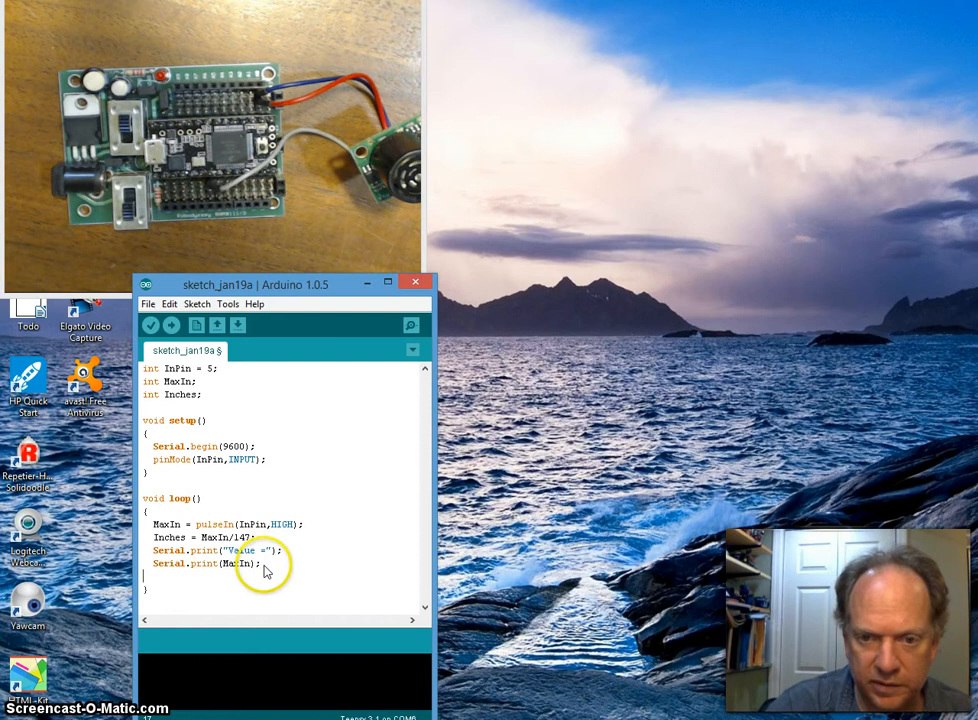
# Copy the print lines for "Inches =" and Inches, use println, and add Serial.print(" ");
pyautogui.moveTo(155, 537); pyautogui.dragTo(270, 563)
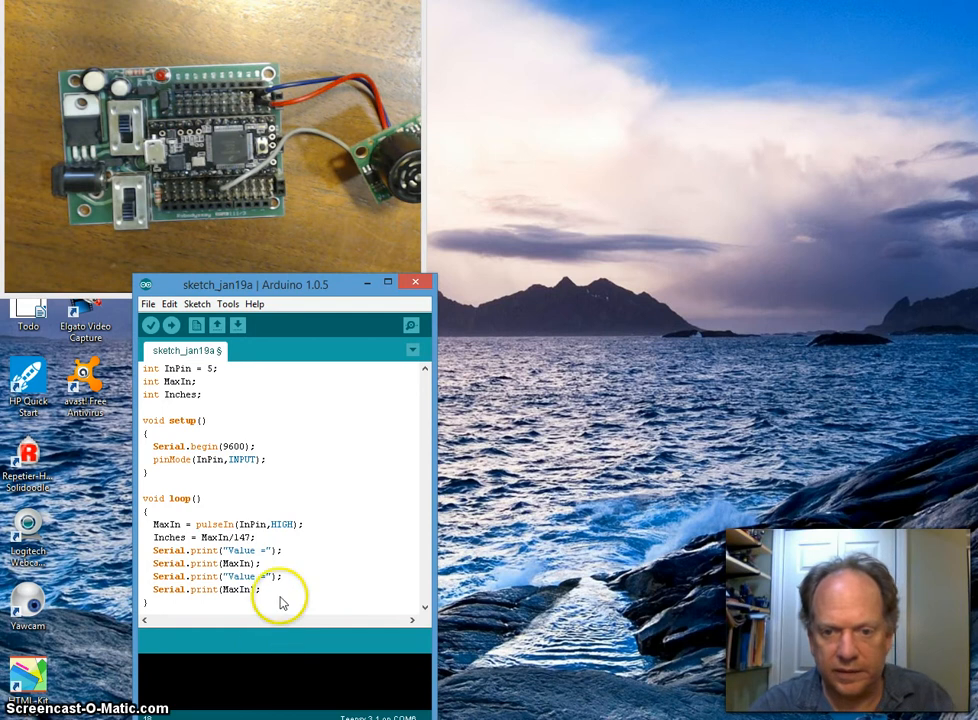
pyautogui.moveTo(257, 583)
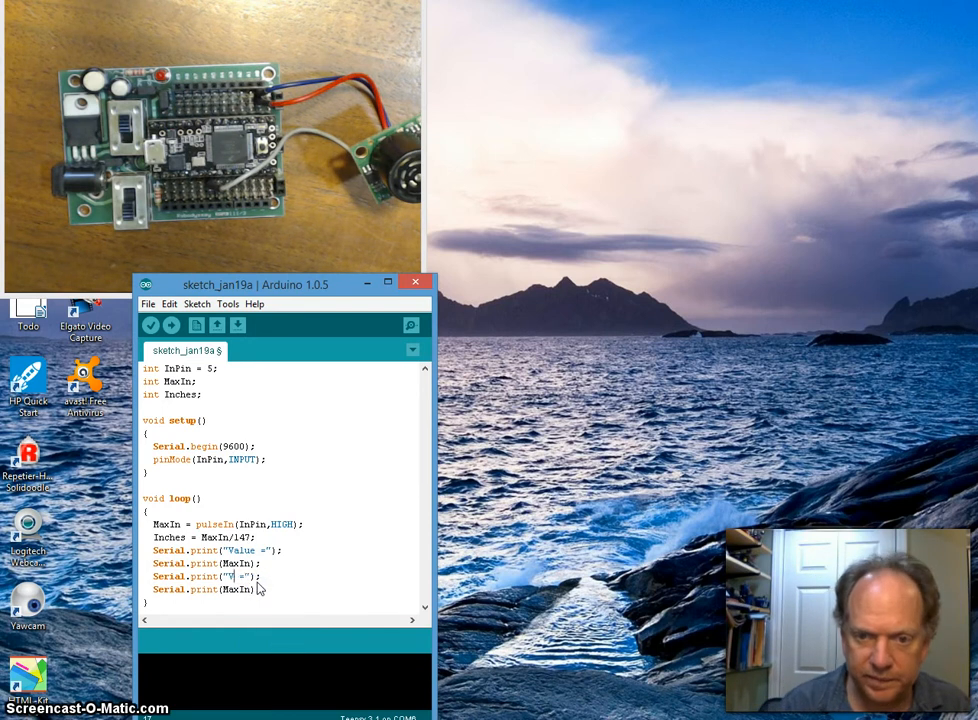
pyautogui.write('Inches')
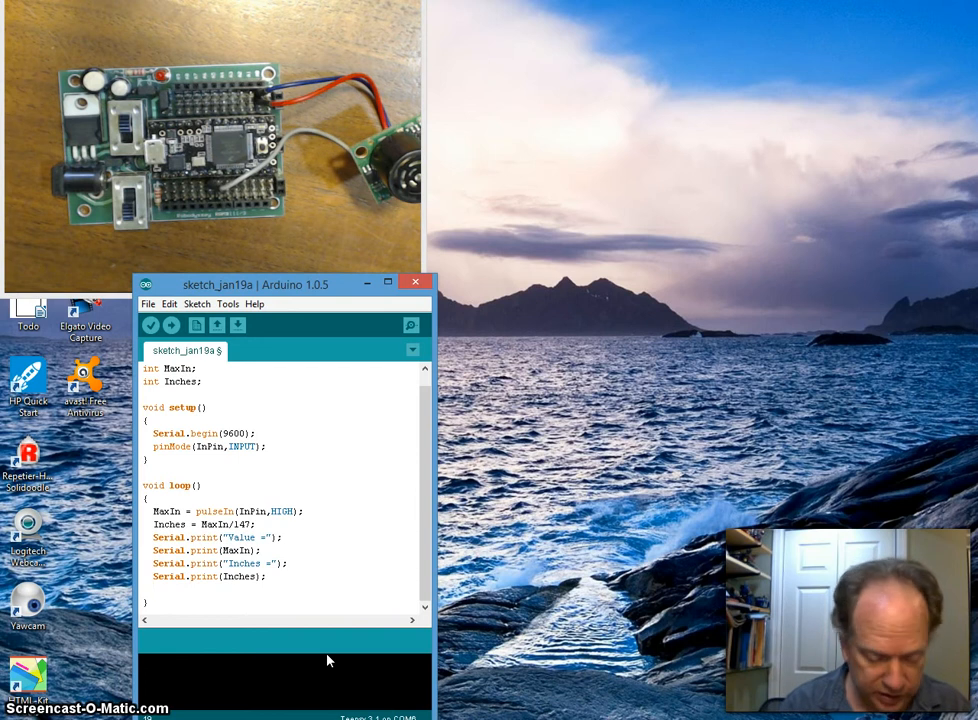
pyautogui.write('Serial')
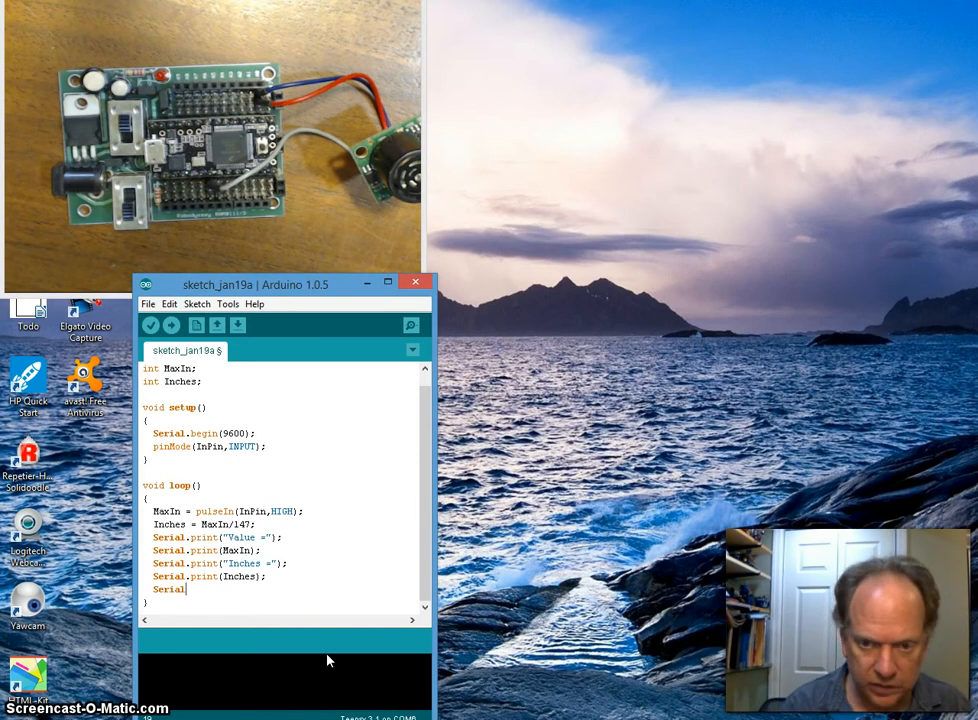
pyautogui.write('.')
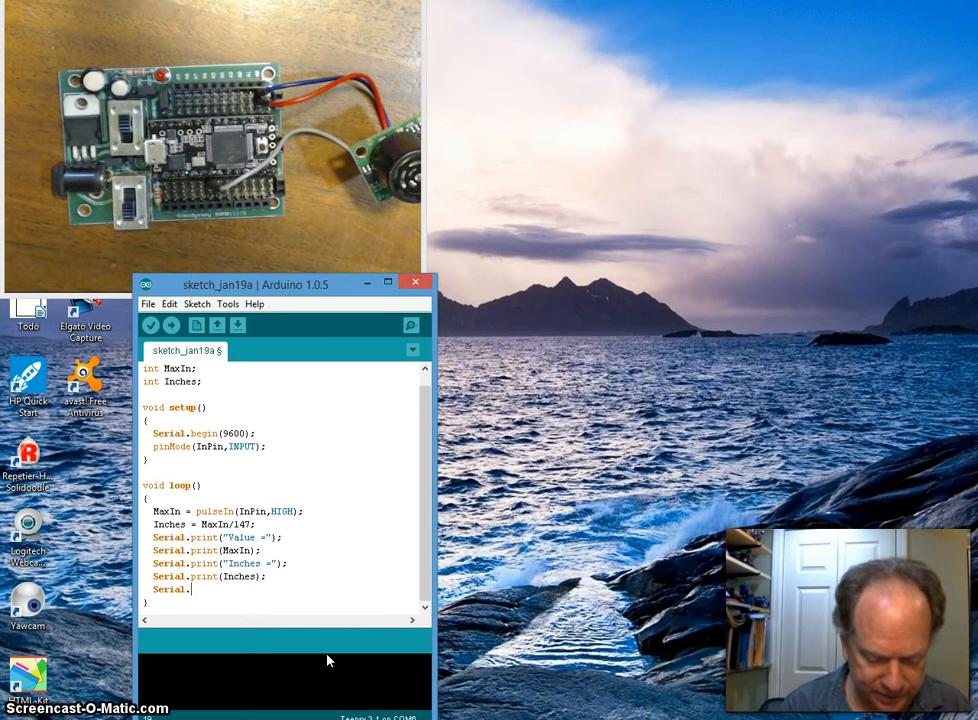
pyautogui.write('print(" ");')
pyautogui.click(207, 550)
pyautogui.write('ln')
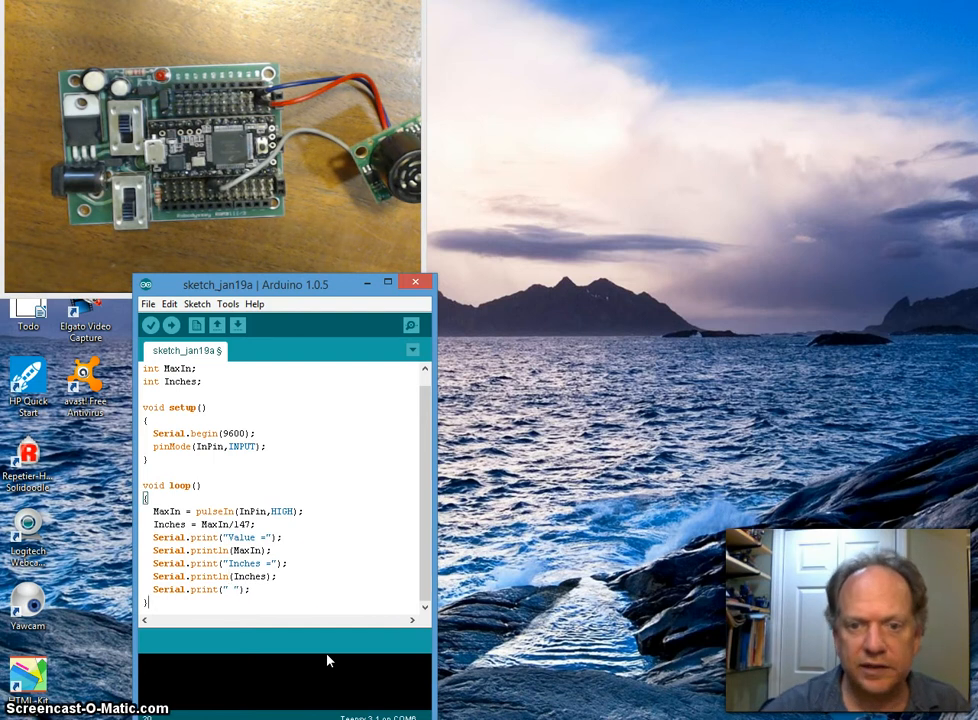
pyautogui.moveTo(420, 468)
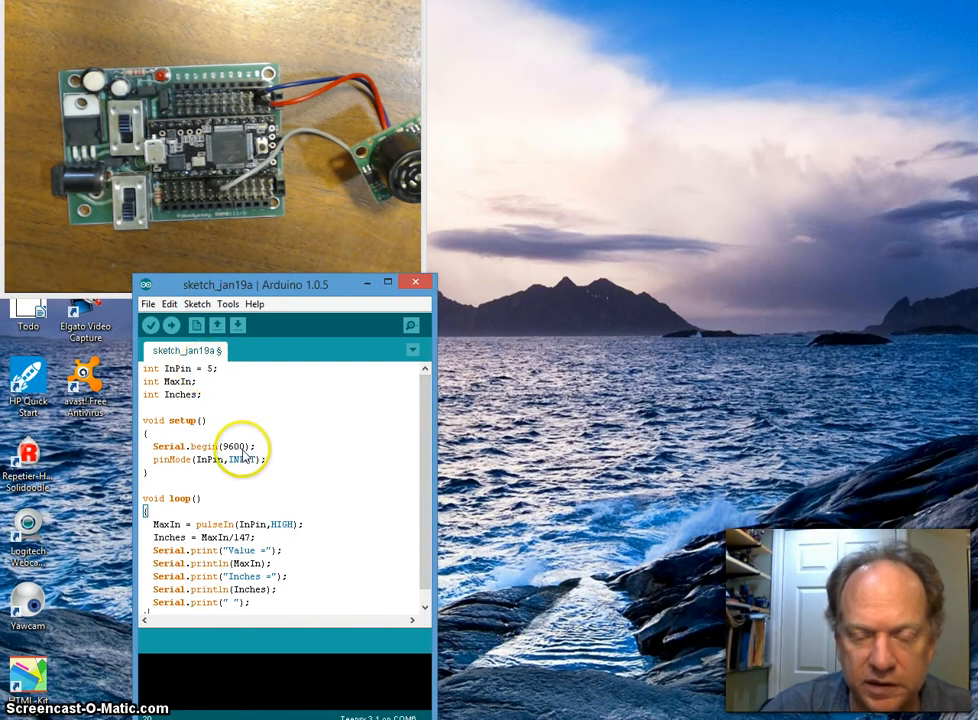
pyautogui.moveTo(275, 465)
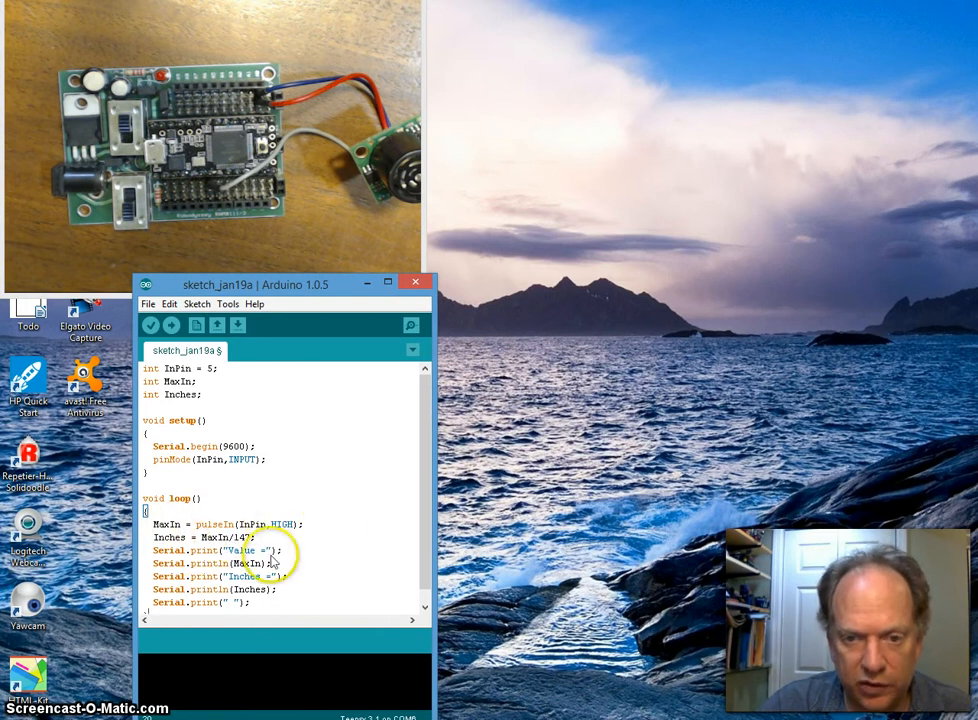
# Verify the completed ultrasonic sketch
pyautogui.click(150, 326)
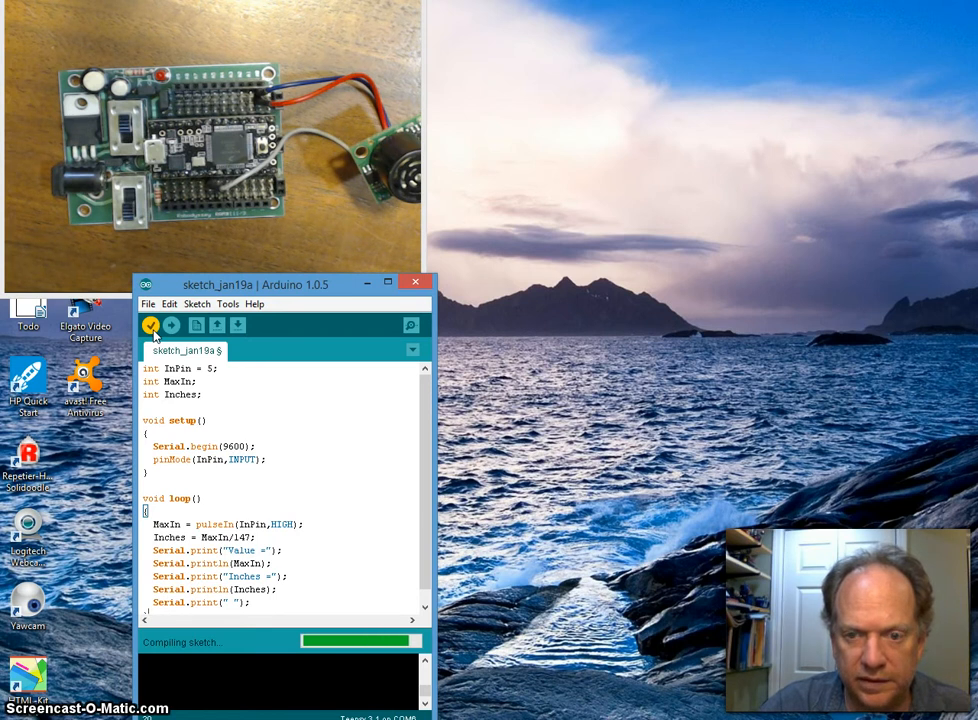
# Compile the sketch again until it reports Done compiling with its size
pyautogui.click(151, 326)
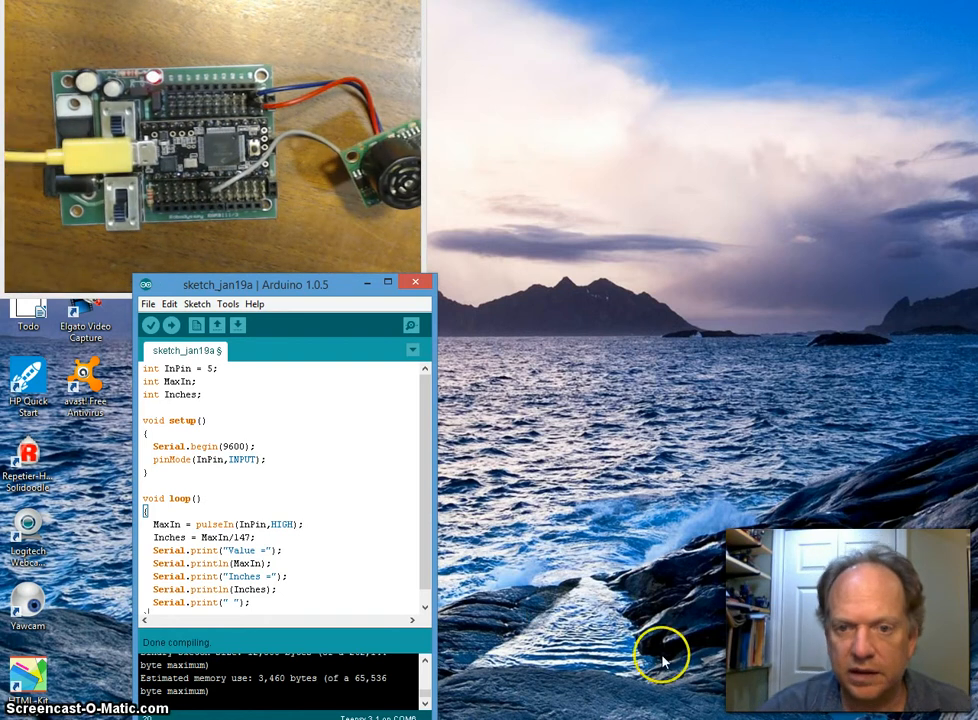
pyautogui.moveTo(223, 415)
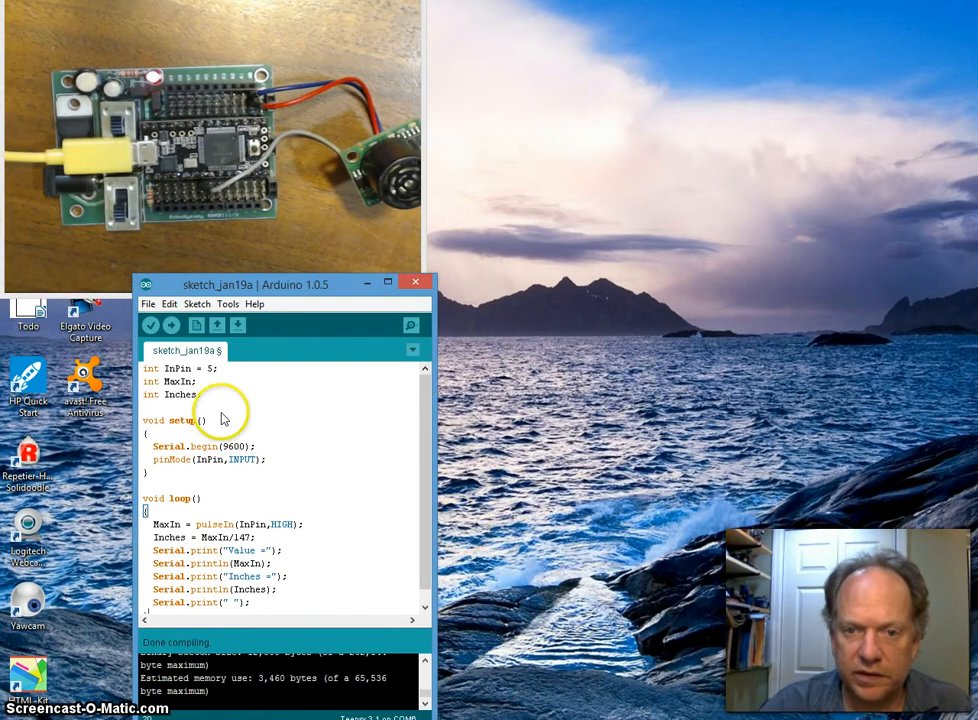
pyautogui.moveTo(172, 325)
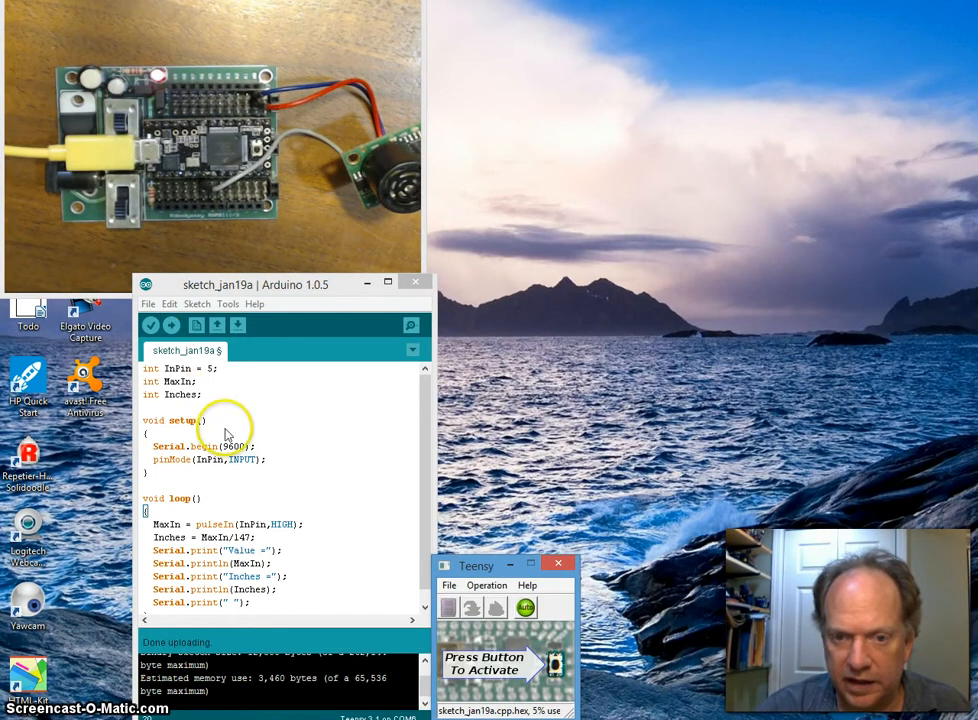
# Open the Serial Monitor to see the Value and Inches readings, then end loop() with delay(1000)
pyautogui.click(227, 304)
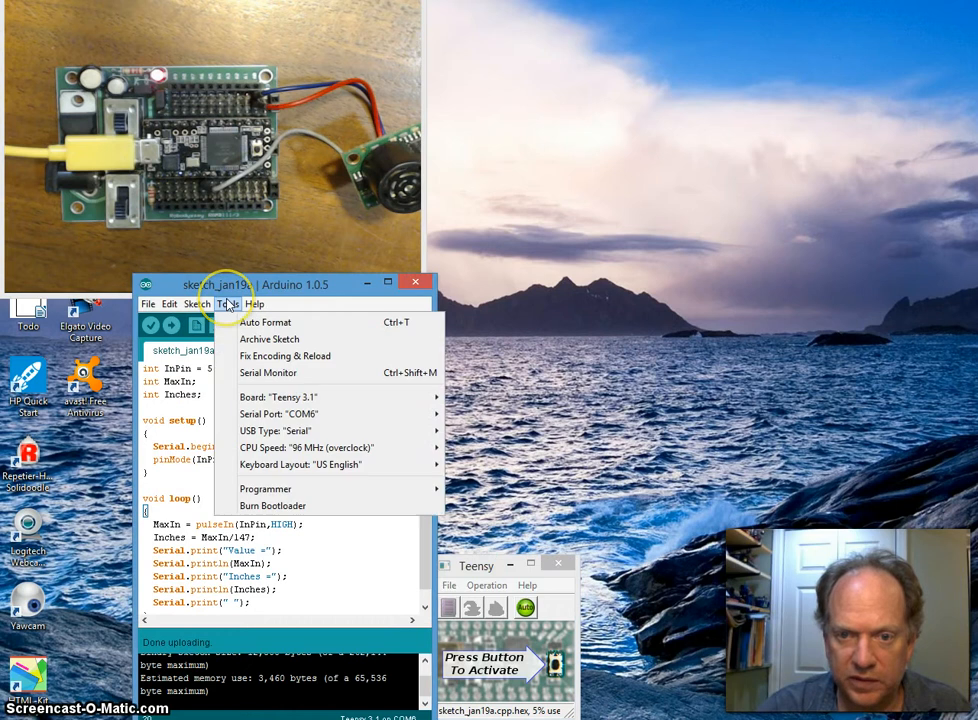
pyautogui.click(268, 372)
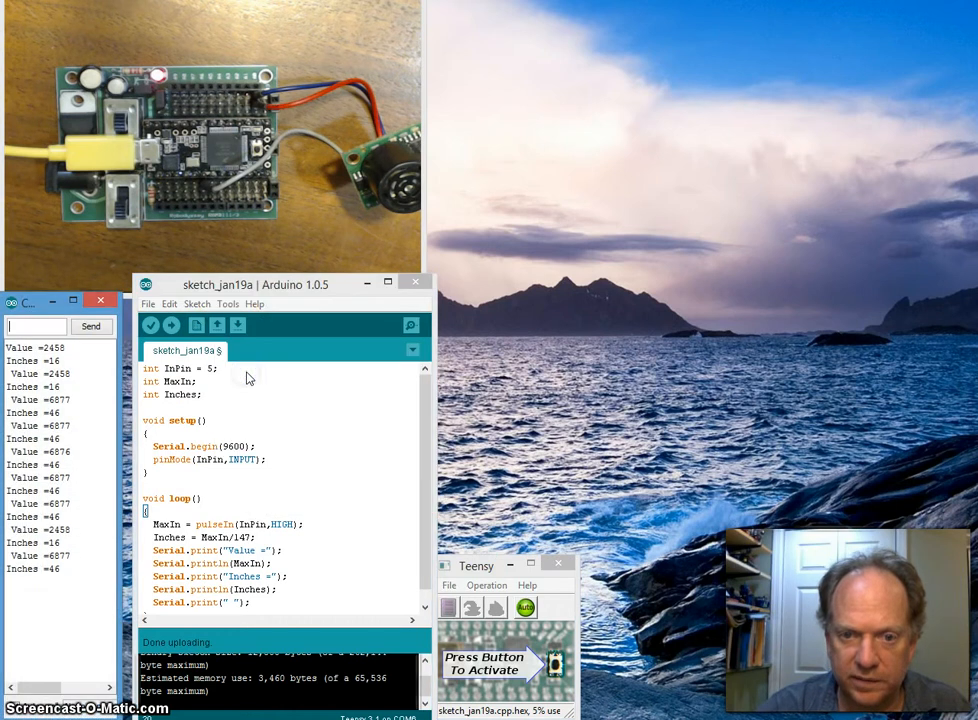
pyautogui.scroll(-3)
pyautogui.write('delay(')
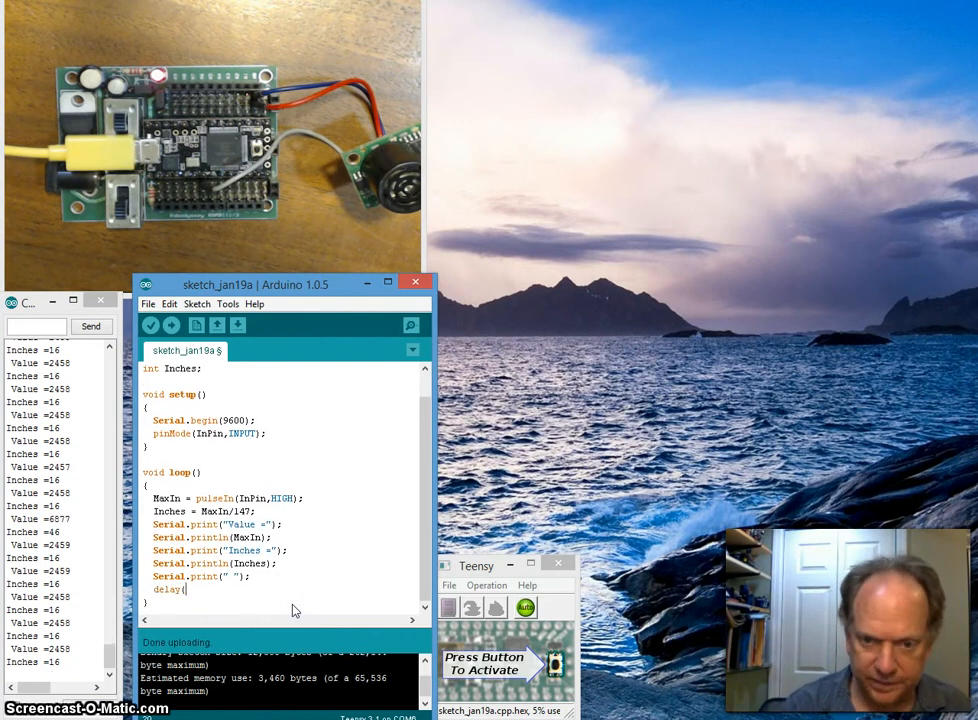
pyautogui.write('1000);')
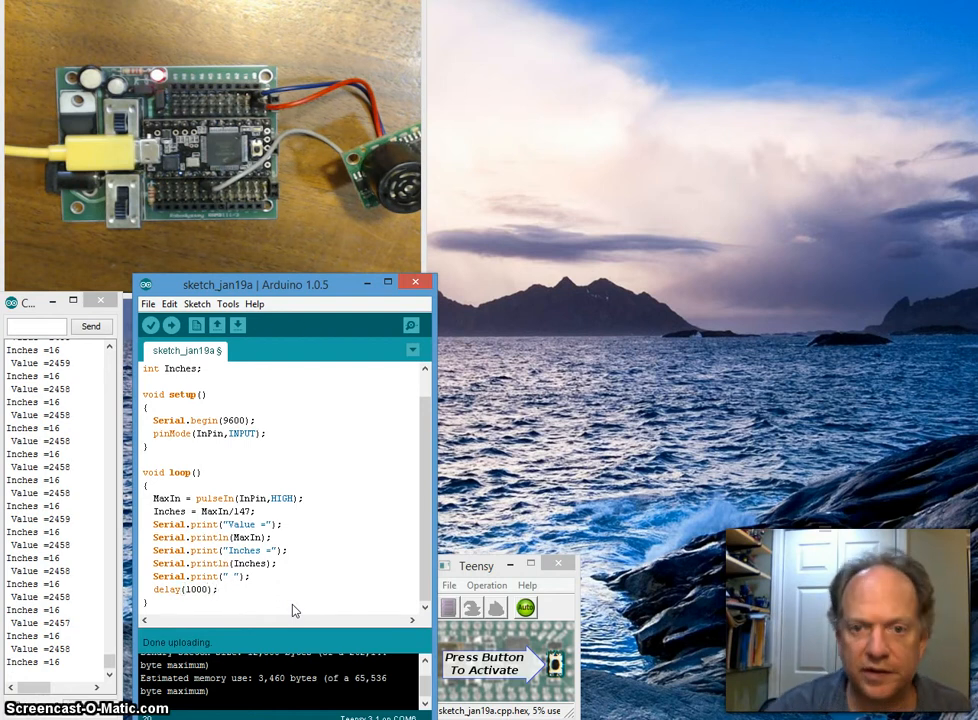
# Upload the one-second-delay sketch to the Teensy and reopen the Serial Monitor
pyautogui.click(150, 325)
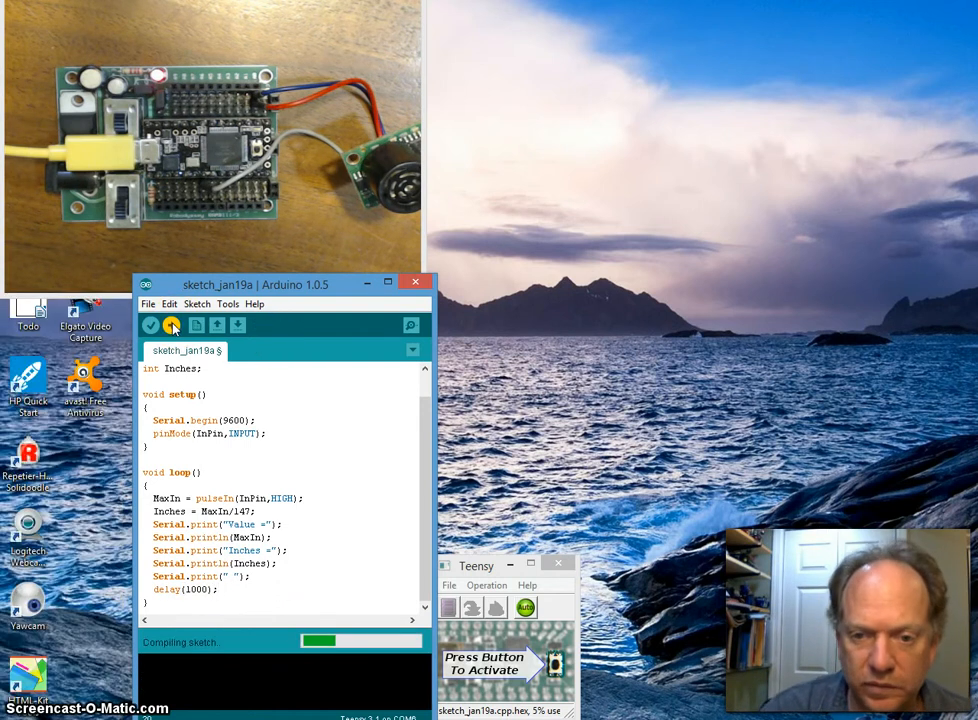
pyautogui.click(172, 325)
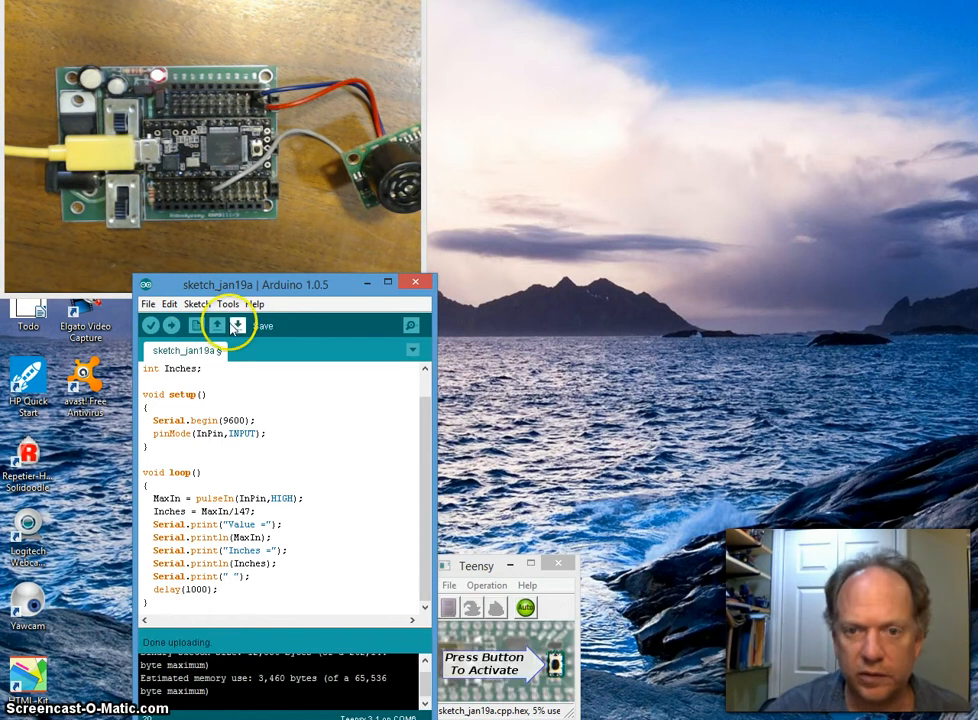
pyautogui.click(228, 304)
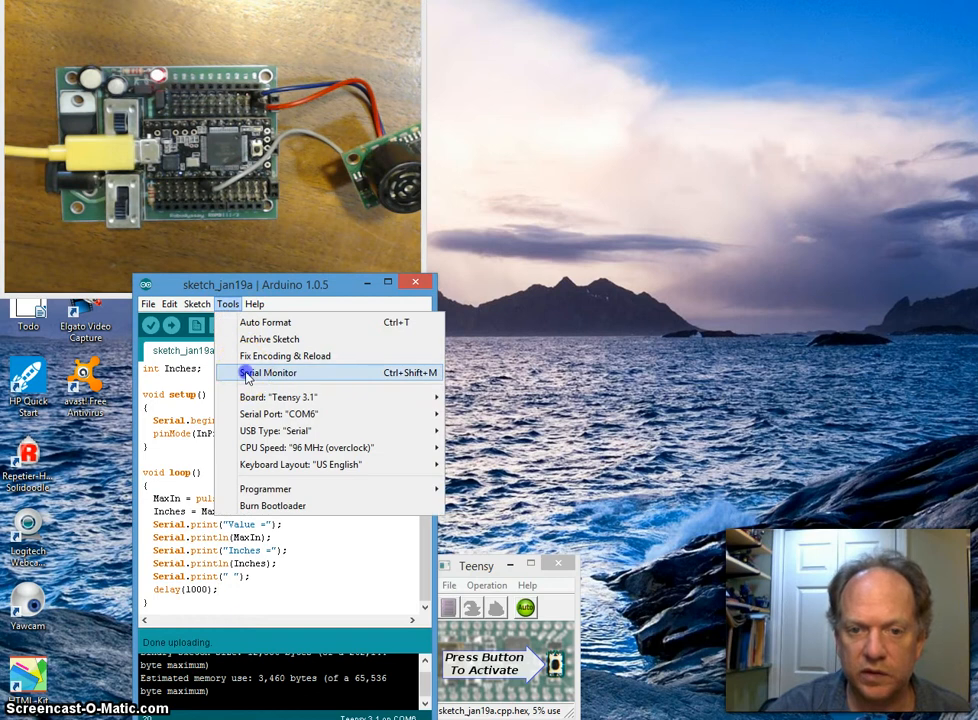
pyautogui.click(271, 372)
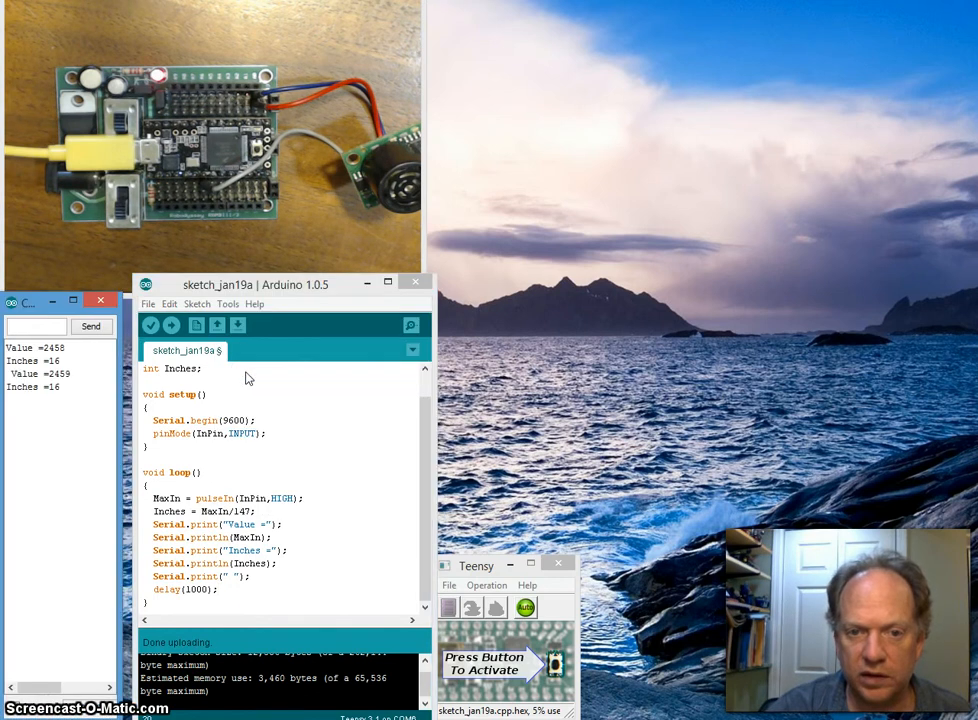